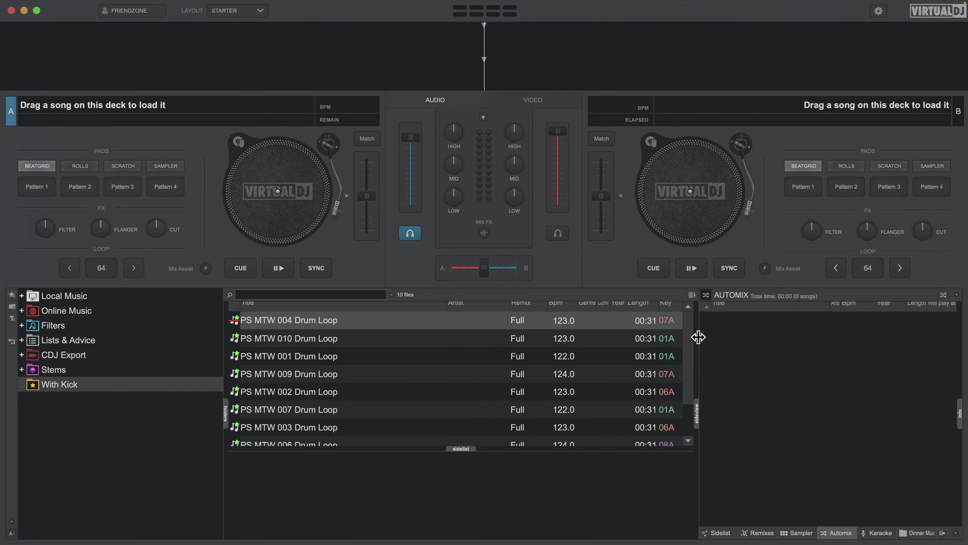
{"action": "mouse_move", "coordinate": [186, 17]}
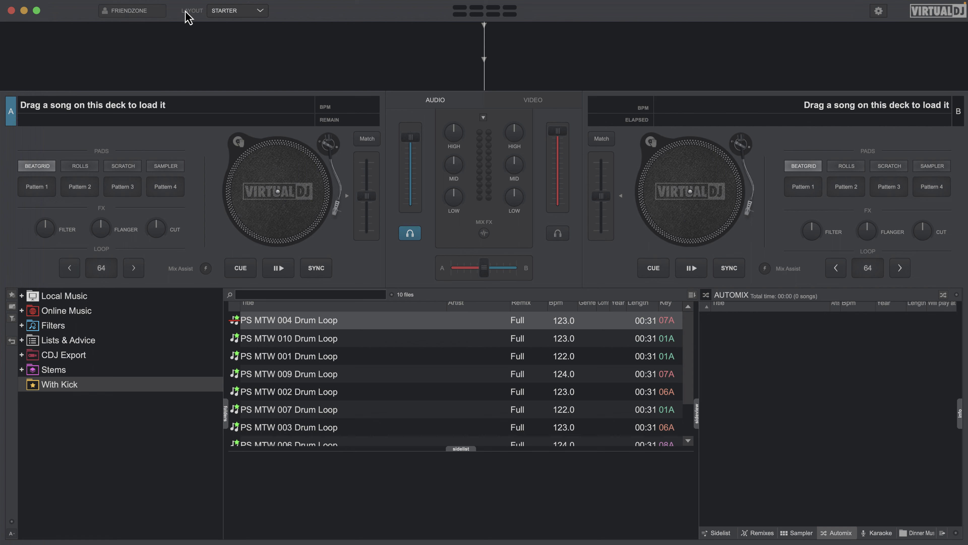
Step: Switch the interface layout from Starter to Essentials via the Layout dropdown
{"action": "left_click", "coordinate": [260, 11]}
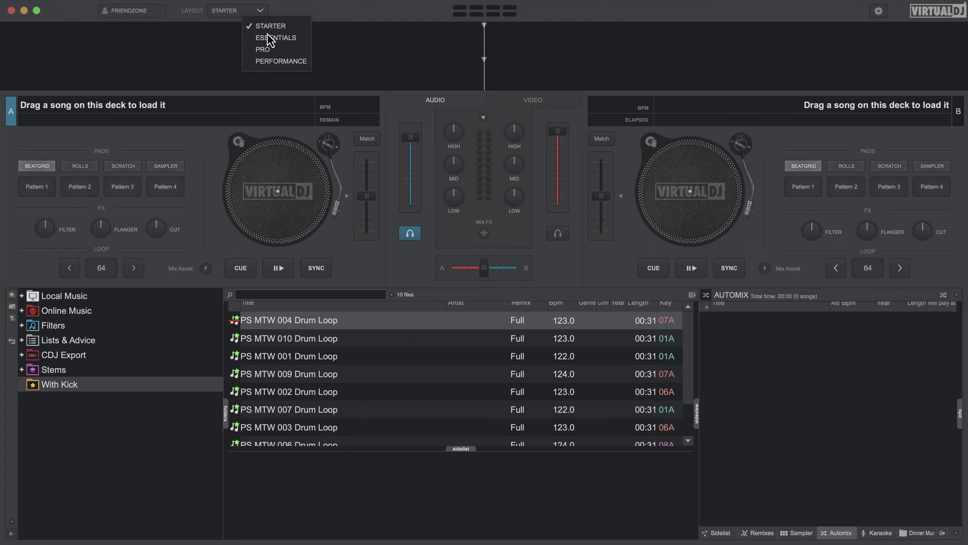
{"action": "left_click", "coordinate": [275, 37]}
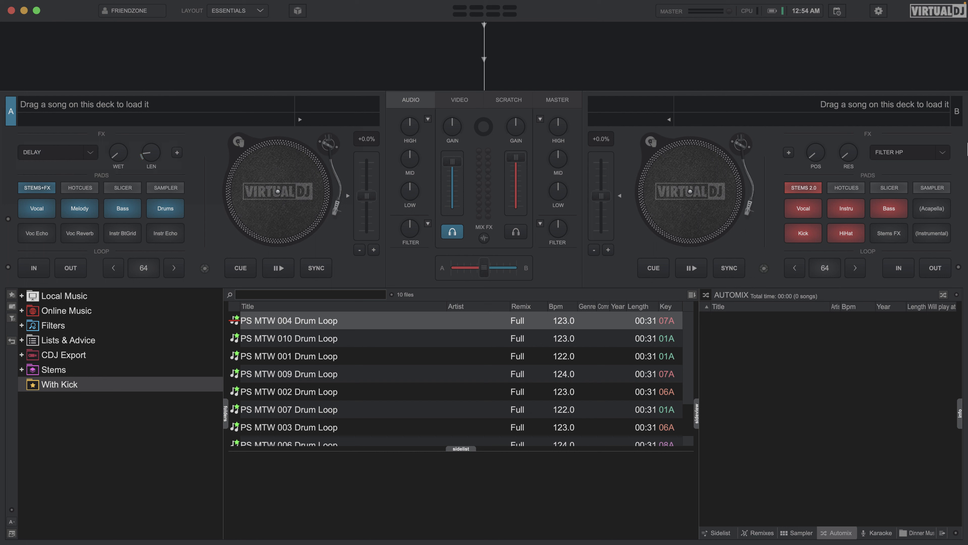
{"action": "mouse_move", "coordinate": [362, 236]}
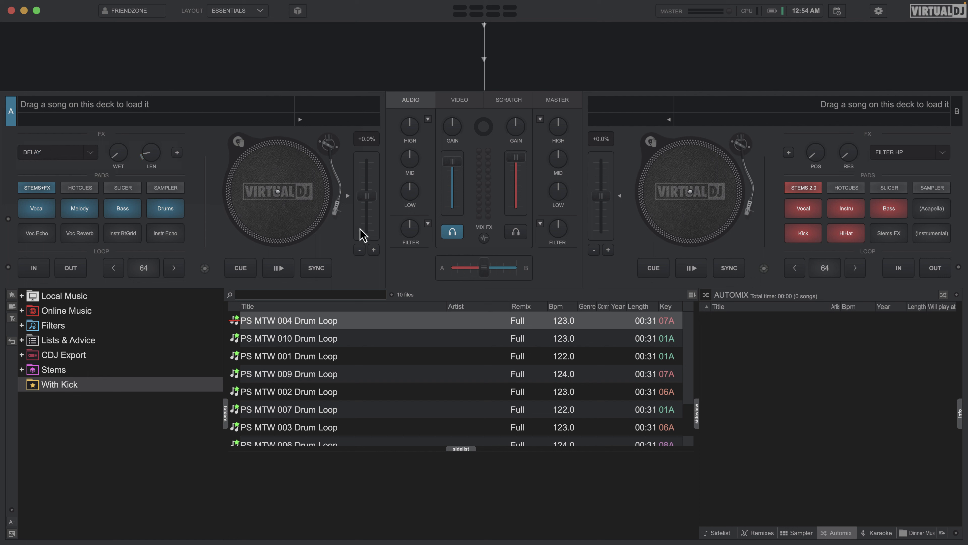
{"action": "mouse_move", "coordinate": [438, 212]}
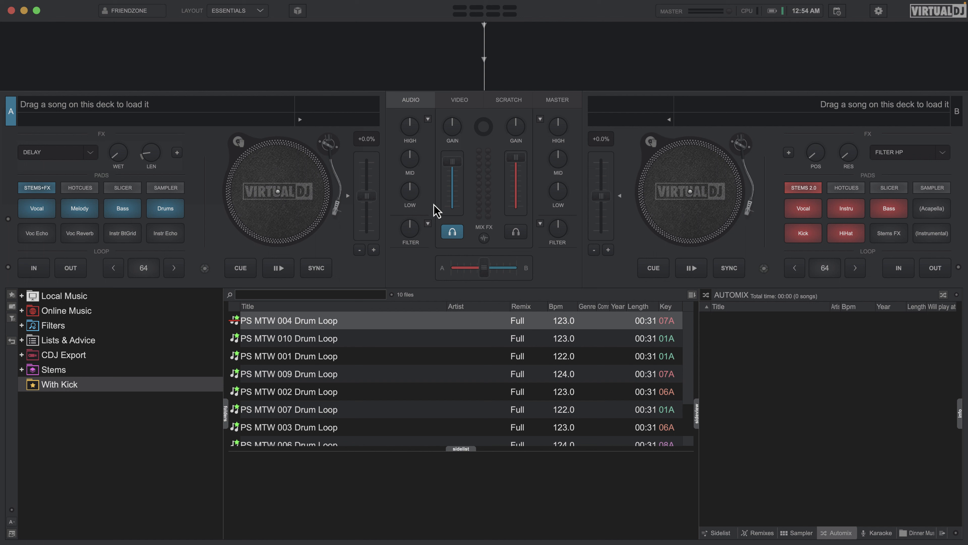
{"action": "mouse_move", "coordinate": [428, 226]}
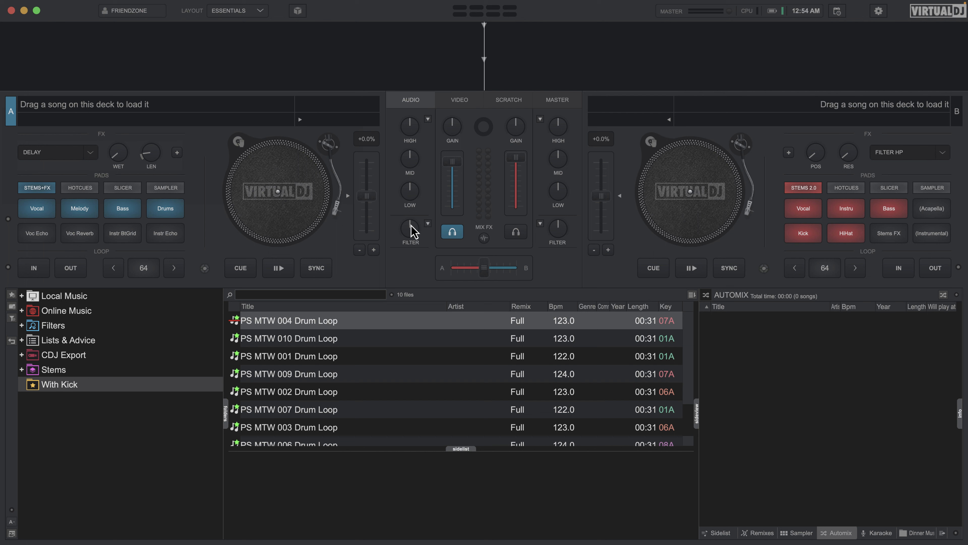
{"action": "mouse_move", "coordinate": [419, 217]}
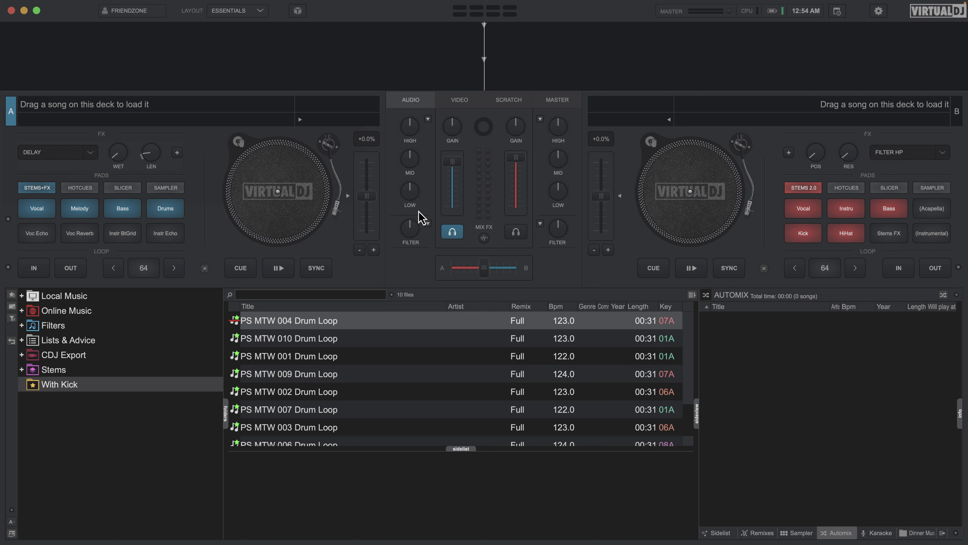
{"action": "mouse_move", "coordinate": [410, 249]}
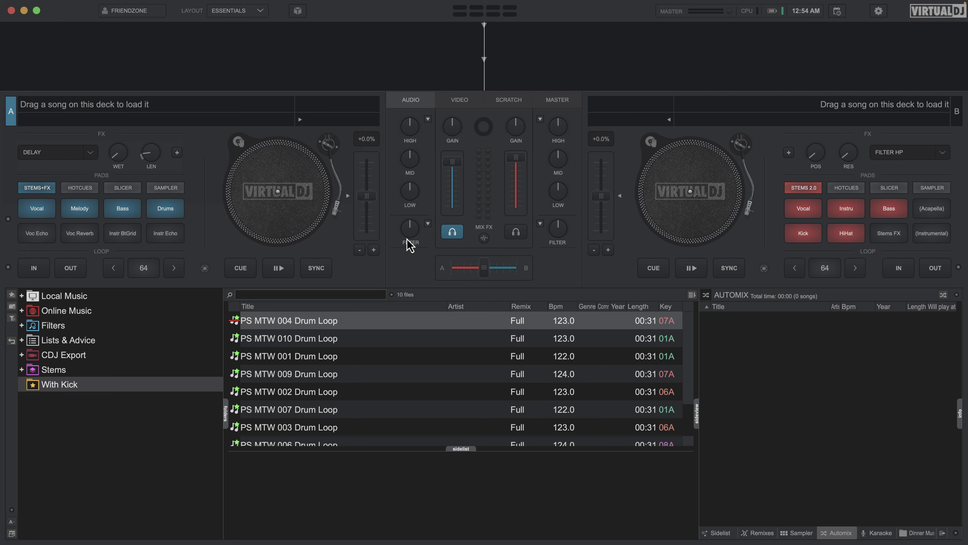
{"action": "mouse_move", "coordinate": [453, 144]}
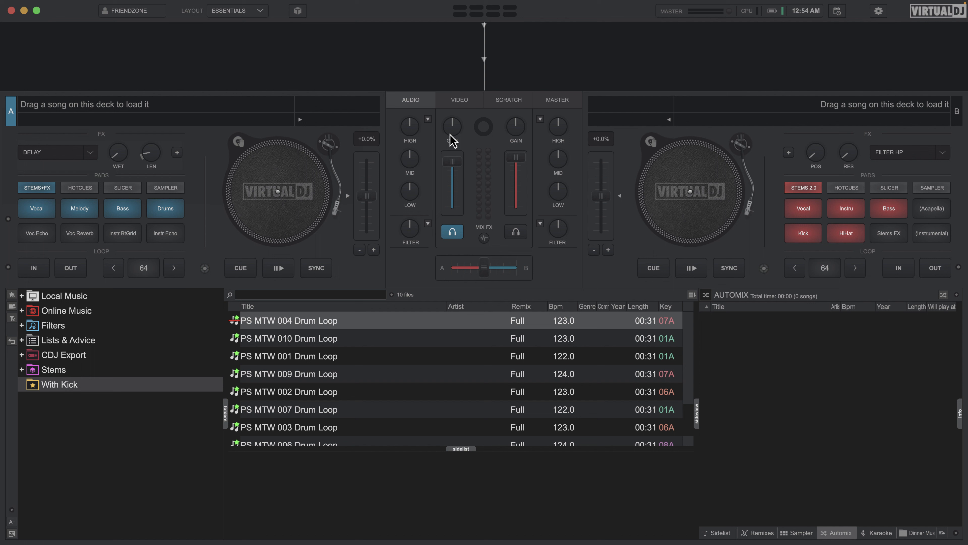
{"action": "mouse_move", "coordinate": [132, 171]}
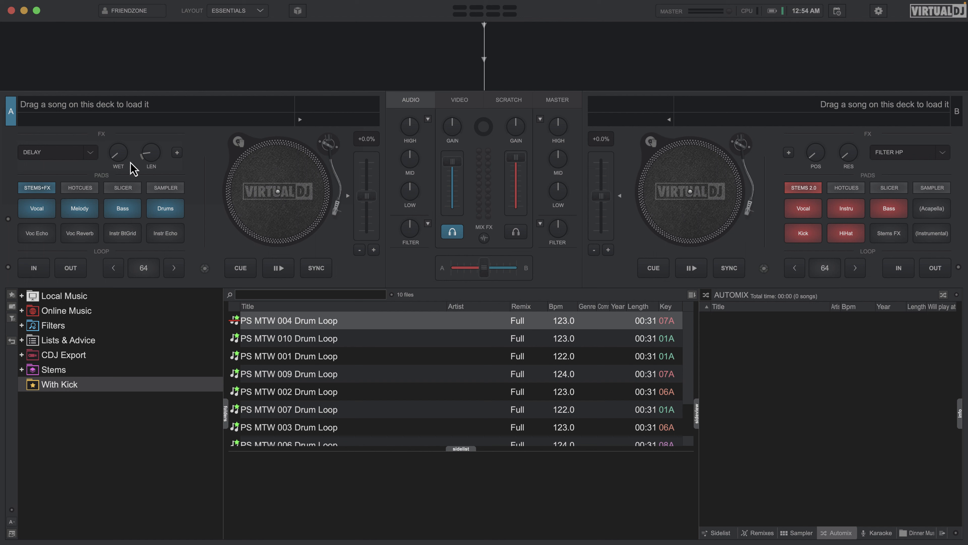
{"action": "mouse_move", "coordinate": [33, 137]}
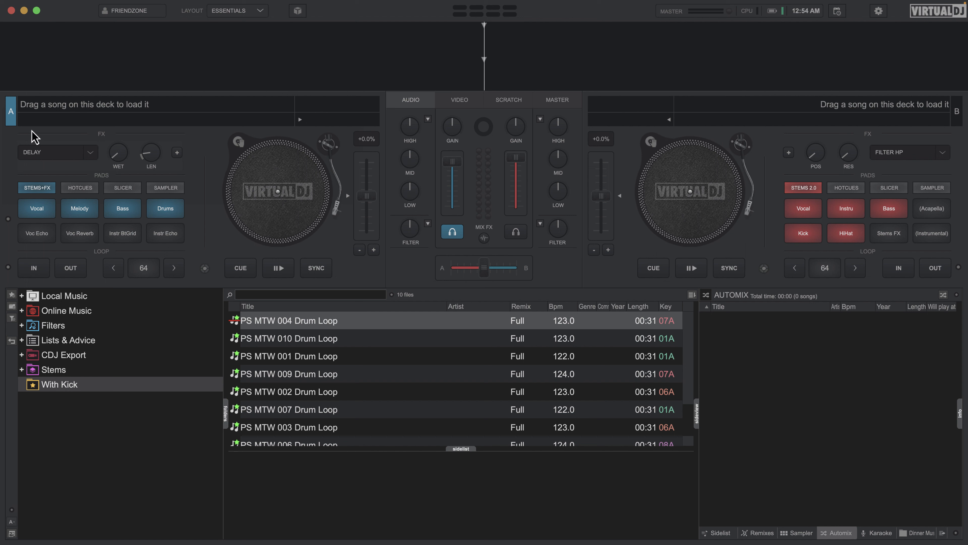
{"action": "mouse_move", "coordinate": [10, 153]}
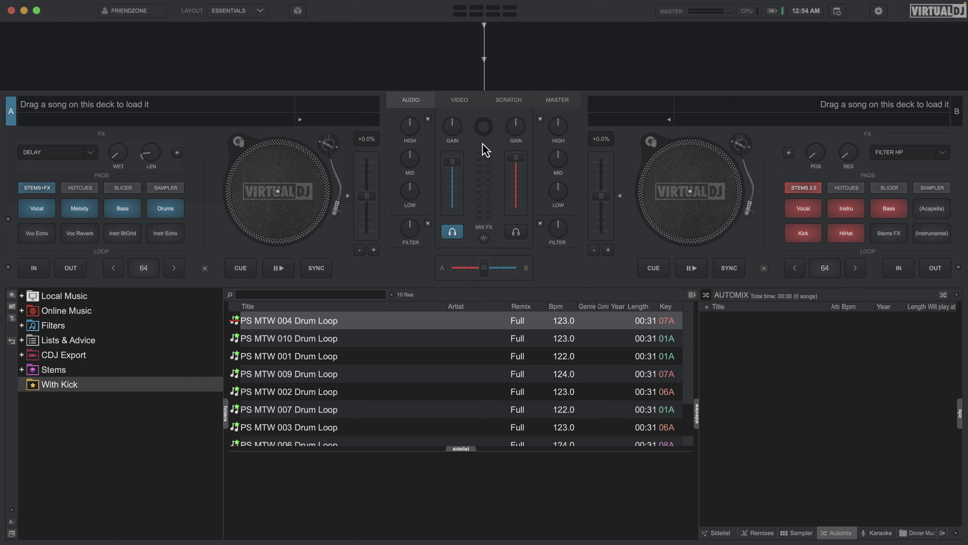
{"action": "mouse_move", "coordinate": [397, 172]}
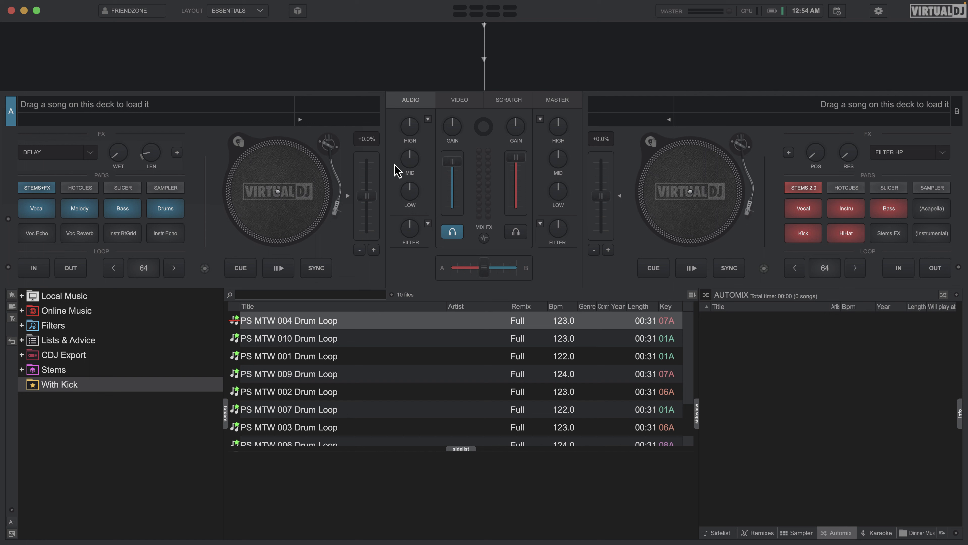
{"action": "mouse_move", "coordinate": [39, 163]}
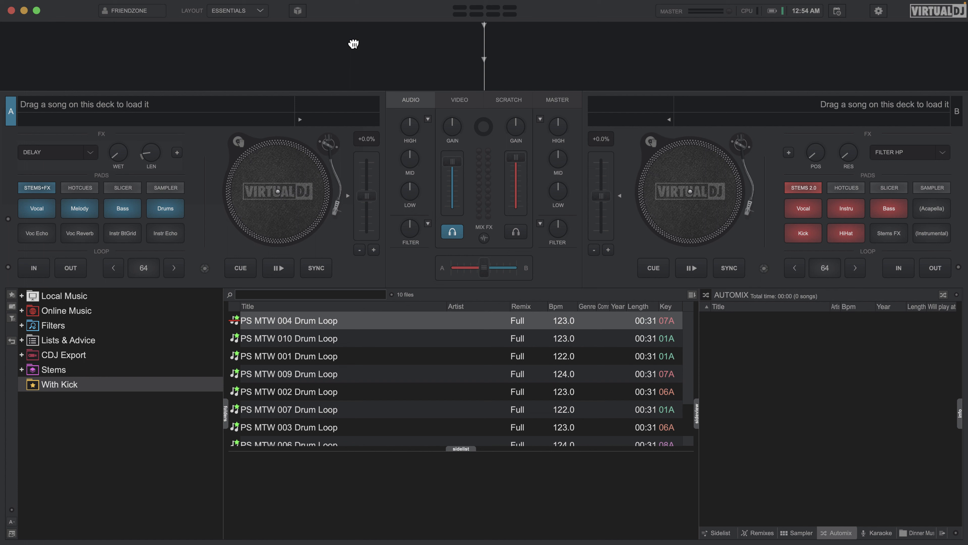
{"action": "mouse_move", "coordinate": [100, 106]}
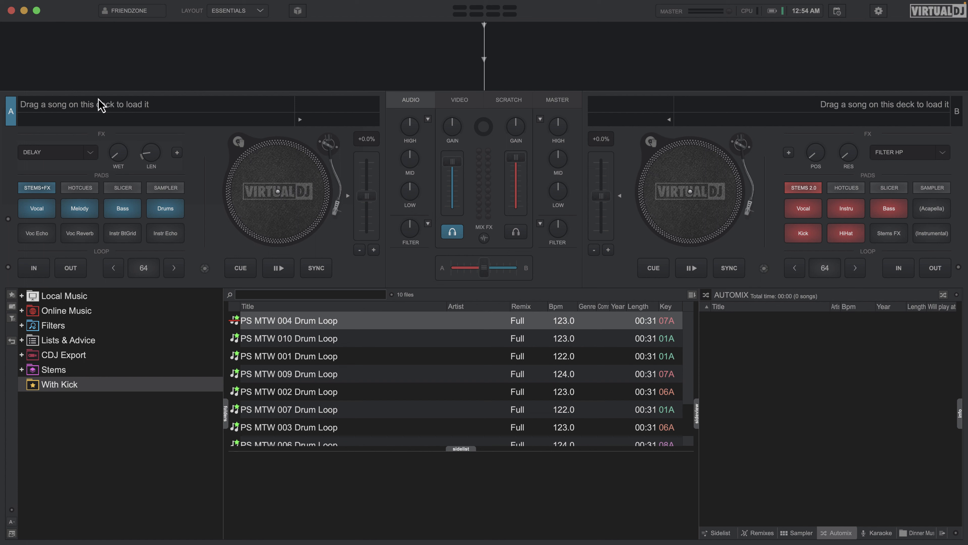
{"action": "mouse_move", "coordinate": [711, 168]}
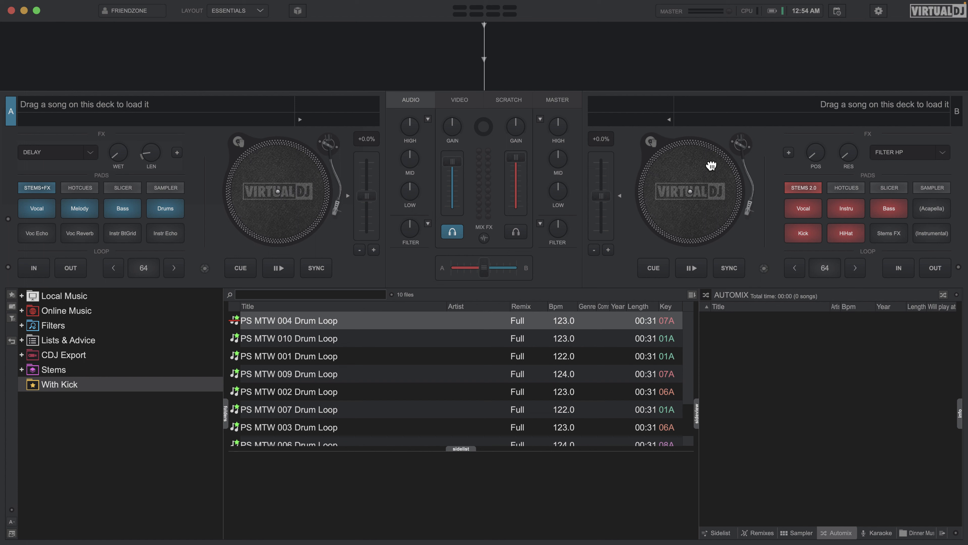
{"action": "mouse_move", "coordinate": [94, 150]}
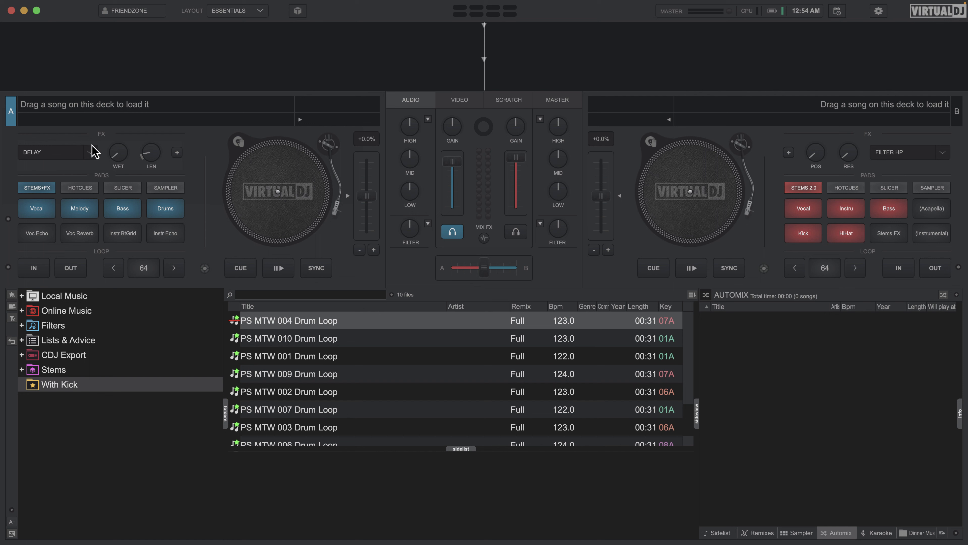
{"action": "mouse_move", "coordinate": [83, 139]}
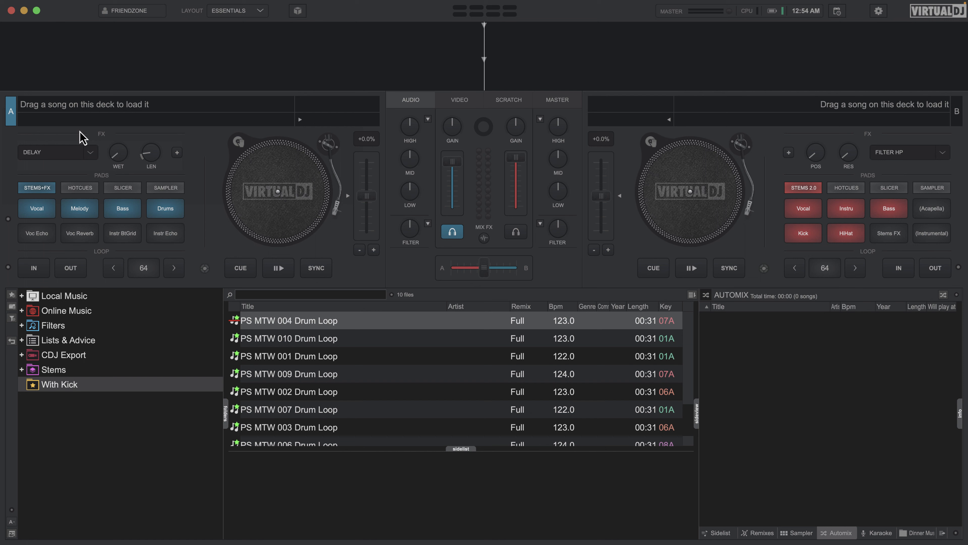
{"action": "mouse_move", "coordinate": [414, 232]}
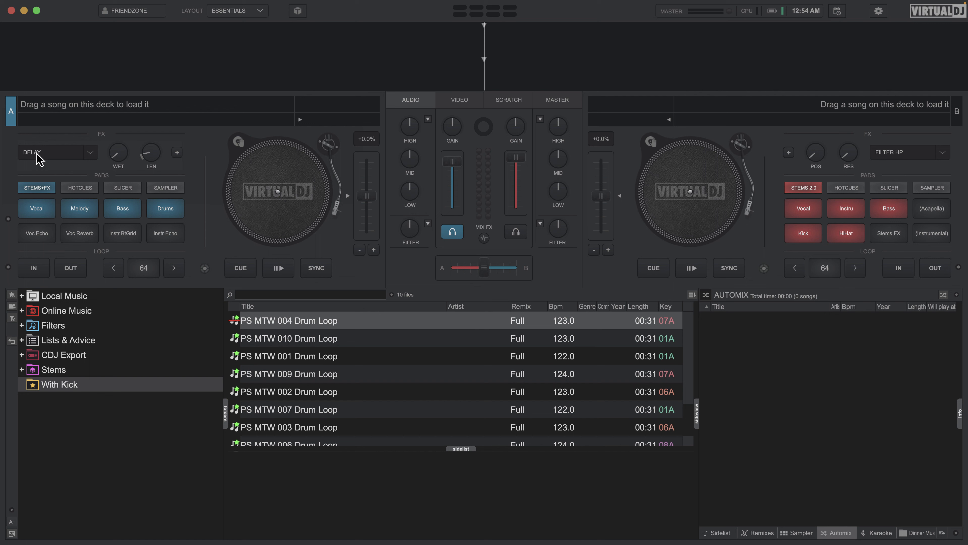
{"action": "mouse_move", "coordinate": [25, 176]}
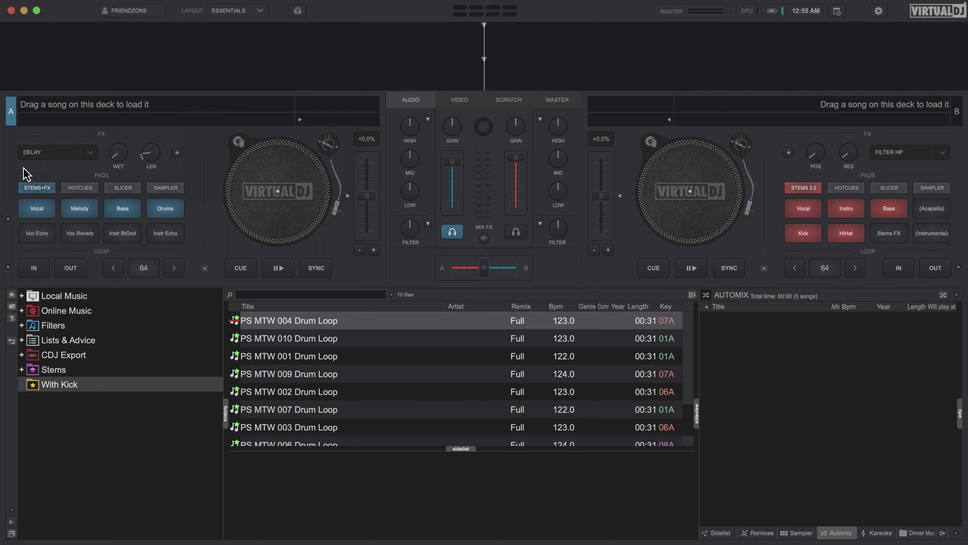
{"action": "mouse_move", "coordinate": [103, 135]}
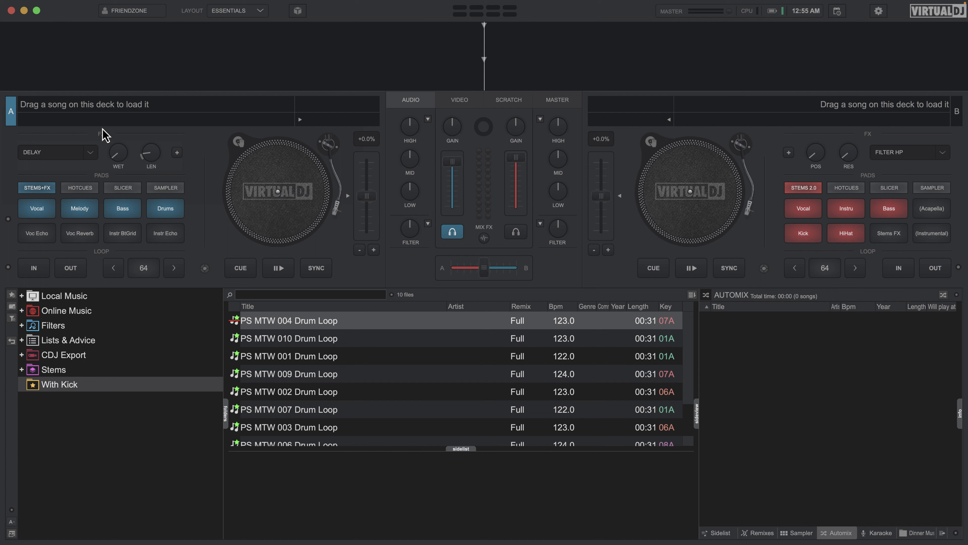
{"action": "mouse_move", "coordinate": [163, 223]}
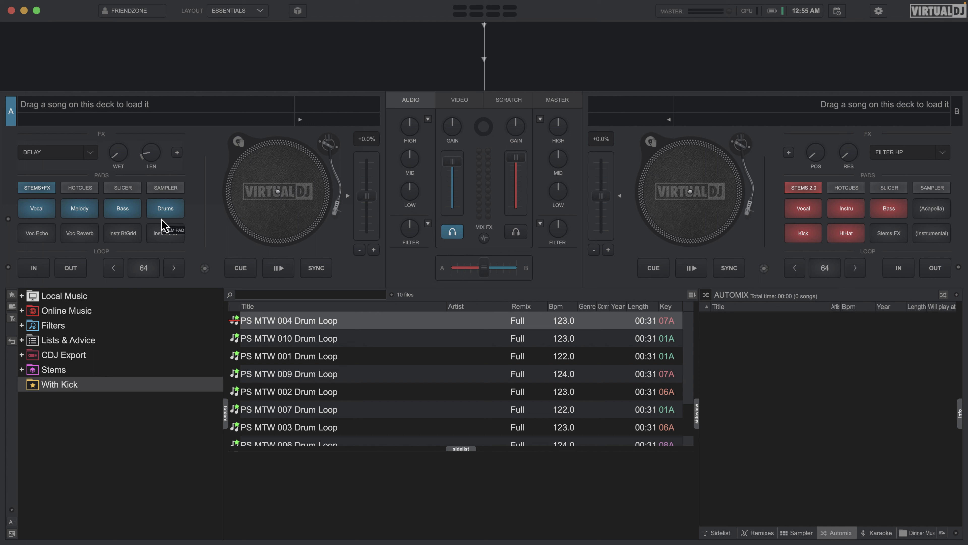
{"action": "mouse_move", "coordinate": [174, 226]}
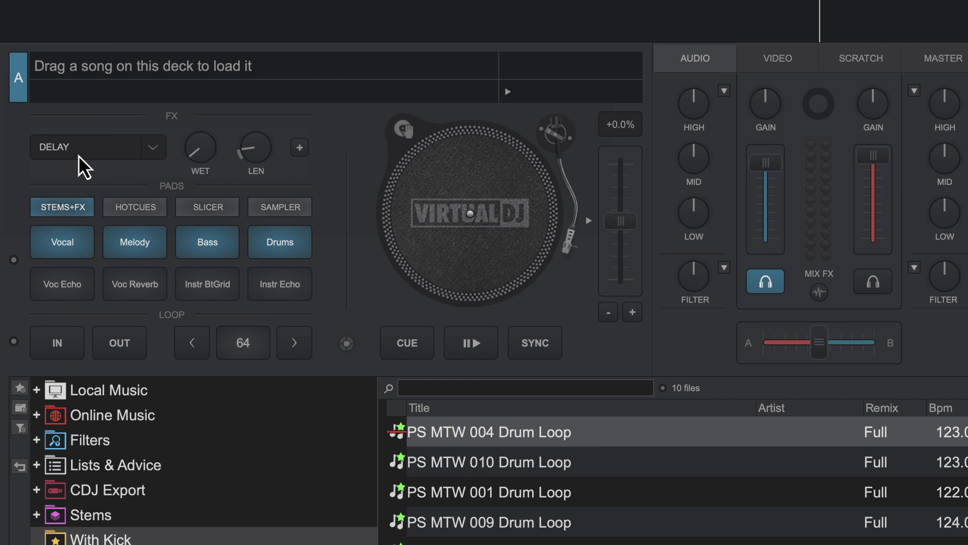
{"action": "mouse_move", "coordinate": [110, 159]}
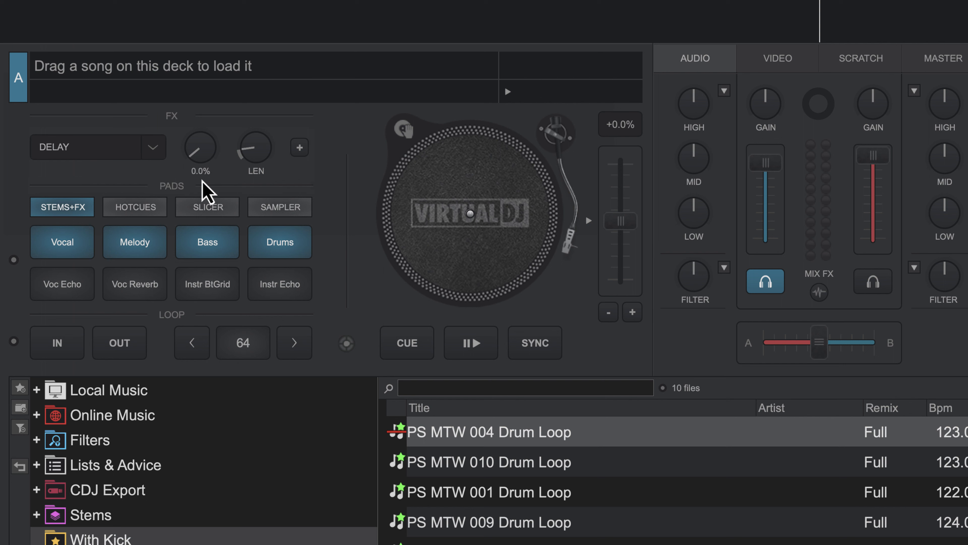
{"action": "mouse_move", "coordinate": [204, 161]}
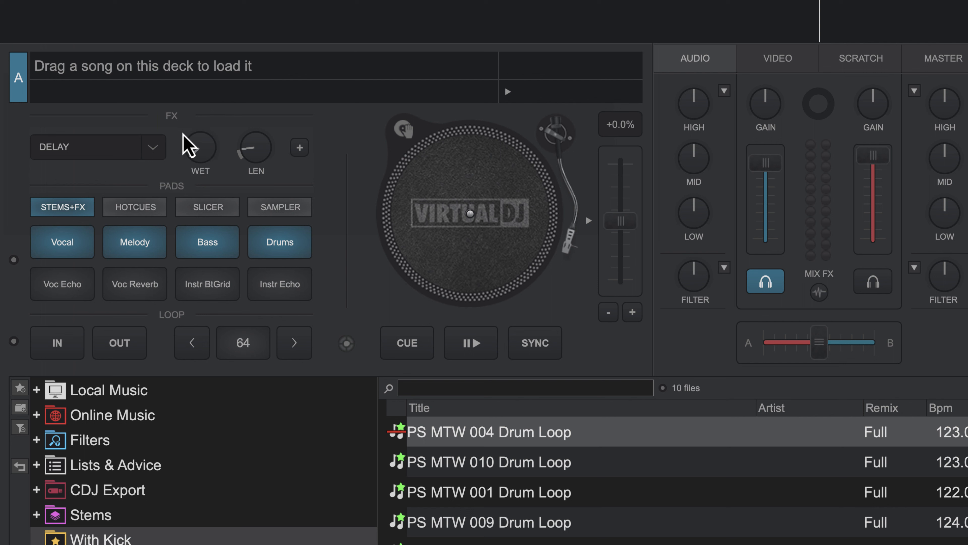
{"action": "mouse_move", "coordinate": [21, 161]}
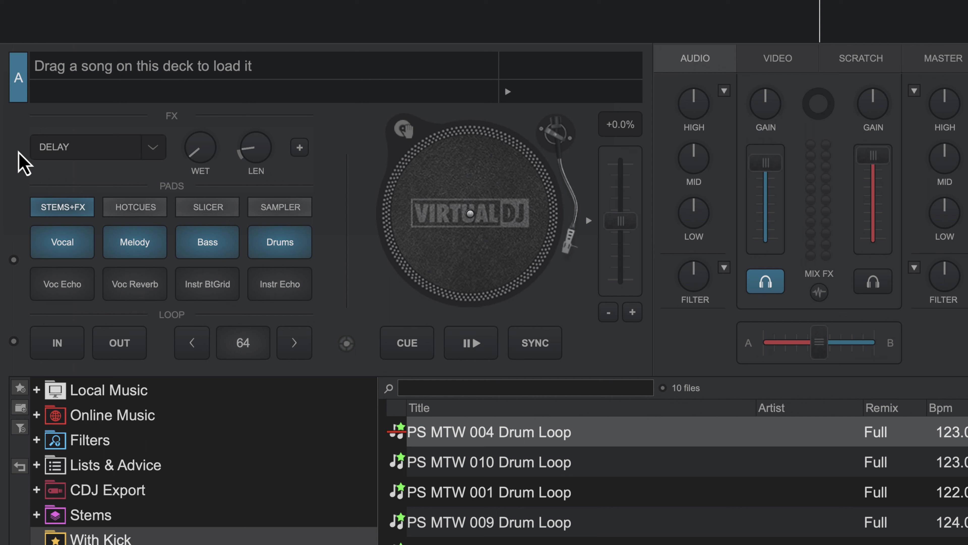
{"action": "mouse_move", "coordinate": [425, 392]}
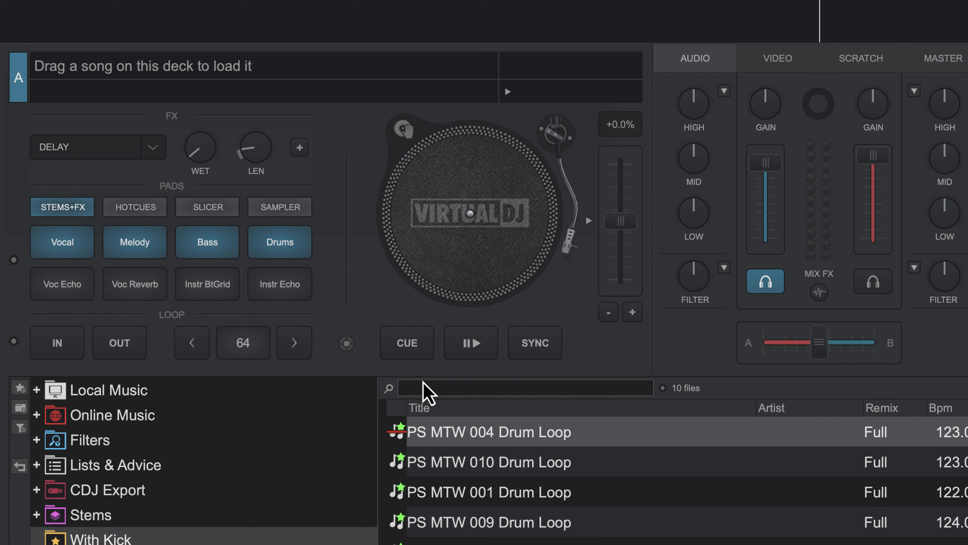
Step: Play deck A's drum loop with Delay and push the delay wet amount to 100%
{"action": "double_click", "coordinate": [473, 432]}
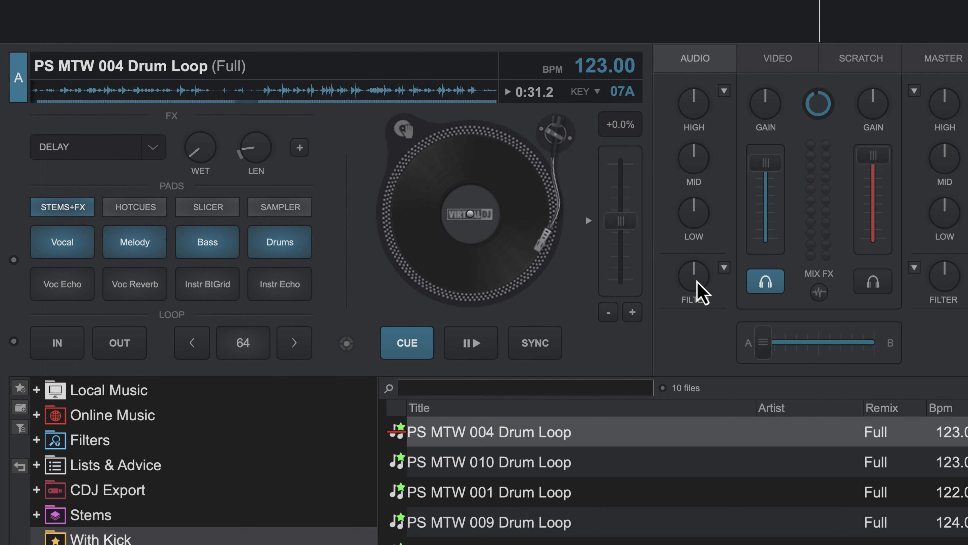
{"action": "mouse_move", "coordinate": [132, 185]}
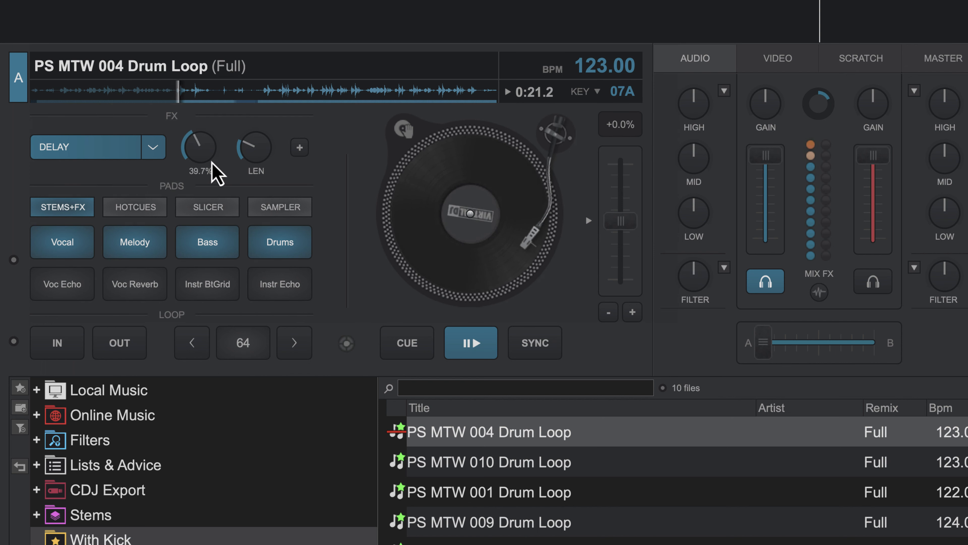
{"action": "left_click_drag", "start_coordinate": [198, 151], "coordinate": [222, 132]}
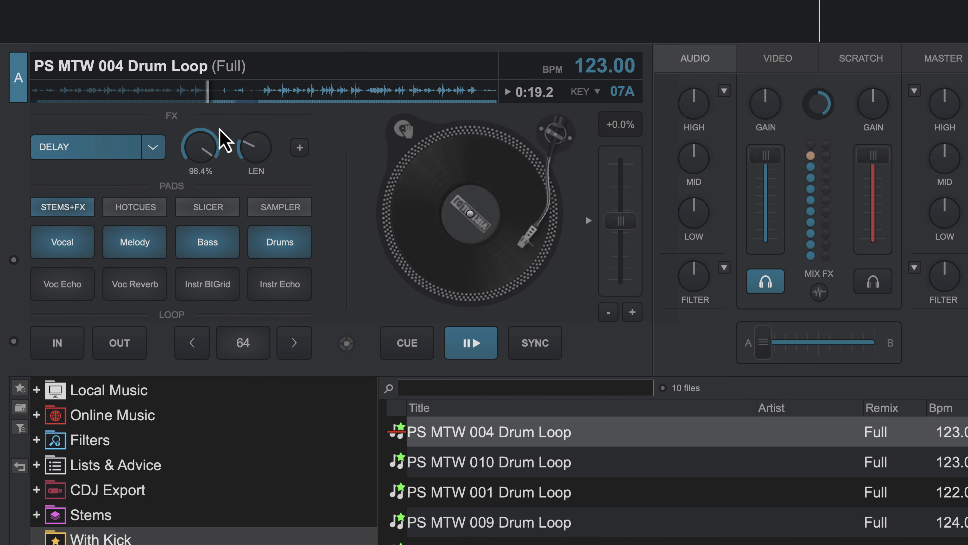
{"action": "left_click_drag", "start_coordinate": [203, 148], "coordinate": [213, 160]}
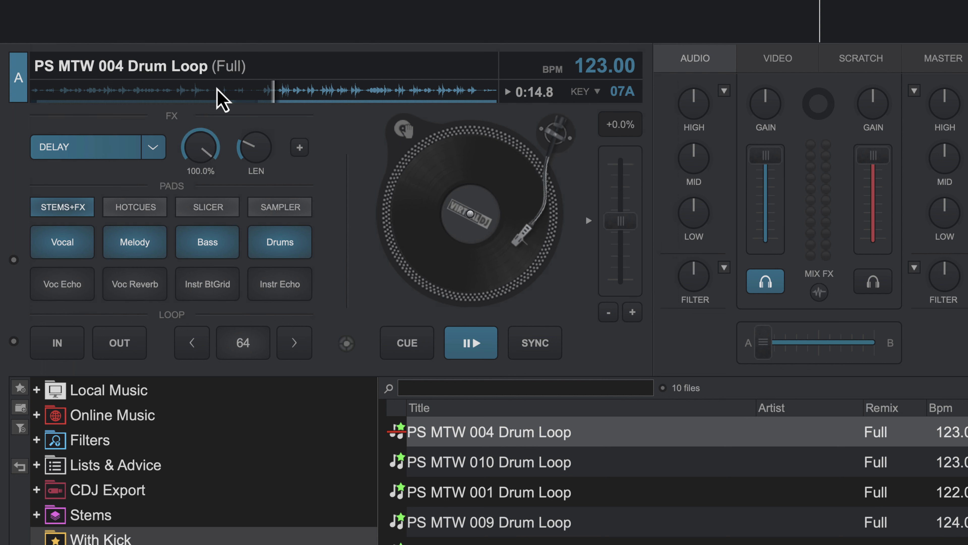
{"action": "mouse_move", "coordinate": [206, 165]}
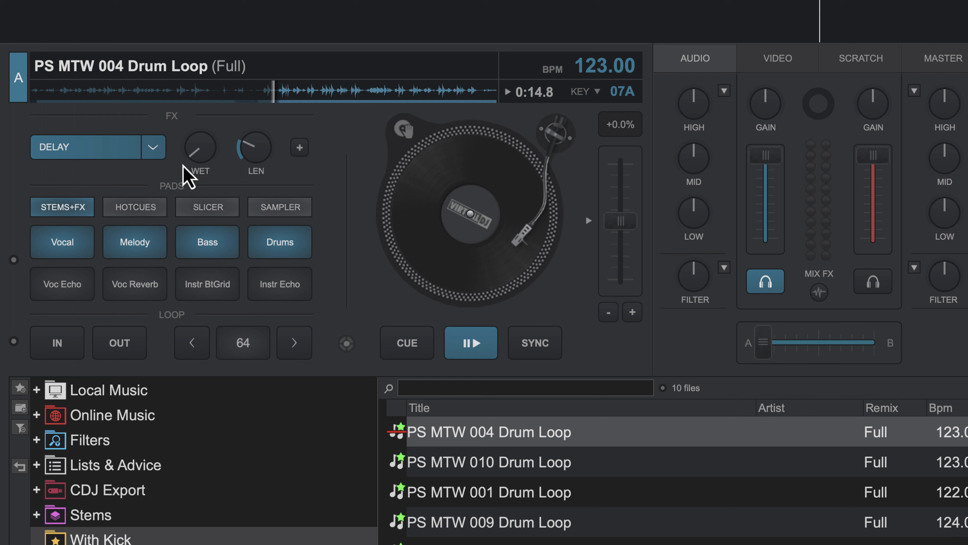
Step: Make Reverb deck A's effect and fine-tune its strength
{"action": "left_click", "coordinate": [152, 147]}
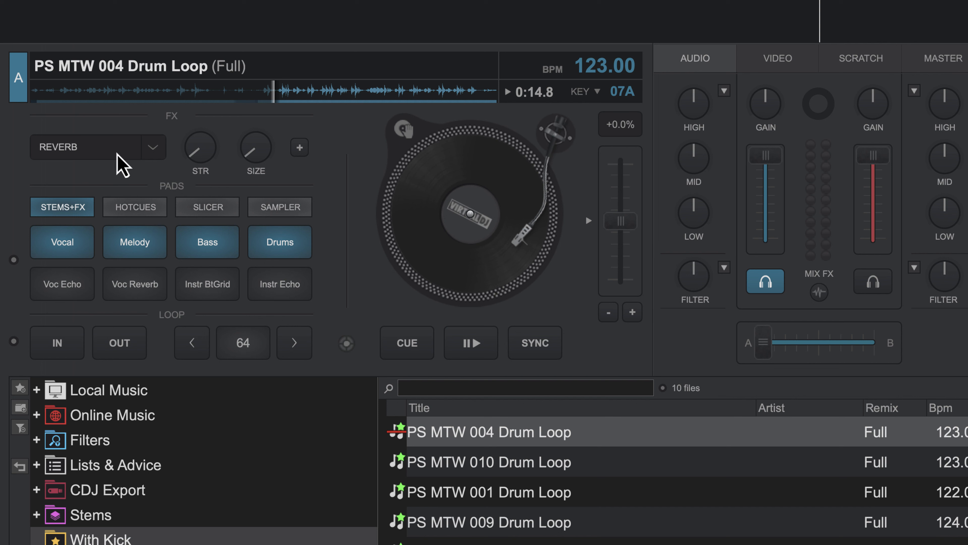
{"action": "mouse_move", "coordinate": [120, 163]}
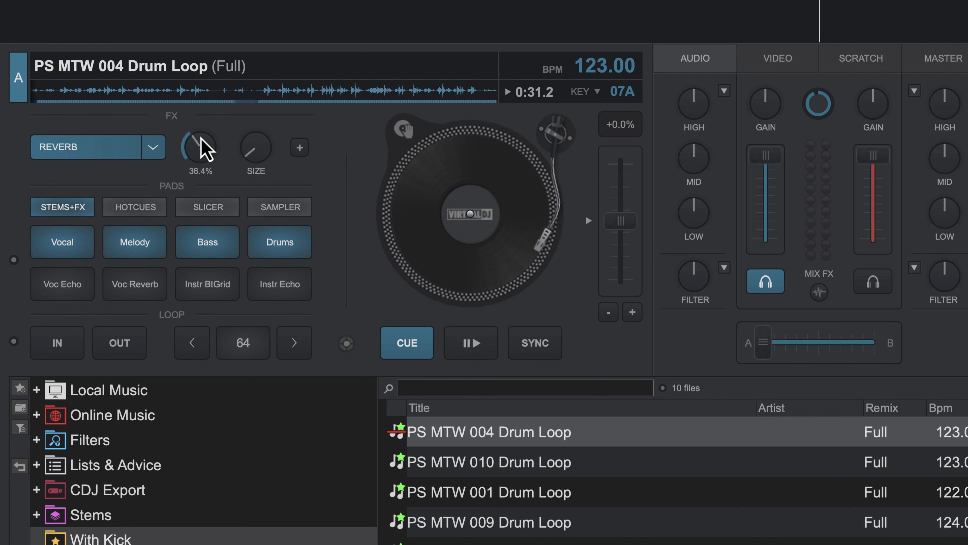
{"action": "left_click_drag", "start_coordinate": [199, 146], "coordinate": [199, 157]}
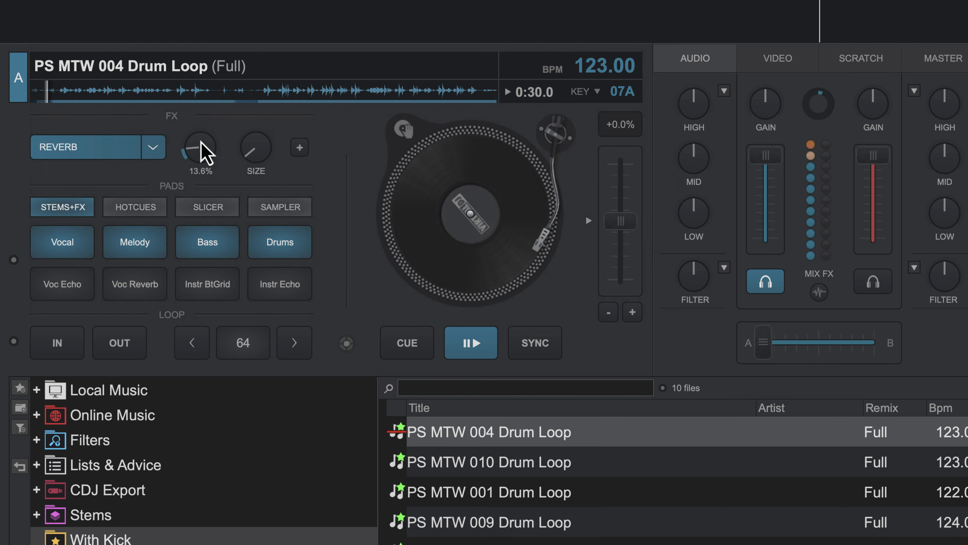
{"action": "left_click_drag", "start_coordinate": [199, 151], "coordinate": [207, 124]}
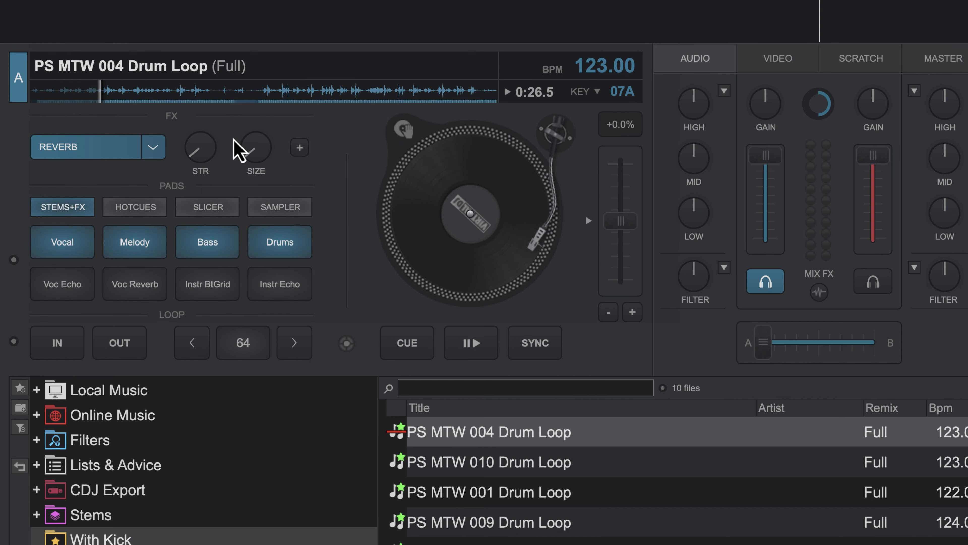
Step: Raise the reverb room size to about half
{"action": "left_click_drag", "start_coordinate": [254, 151], "coordinate": [262, 133]}
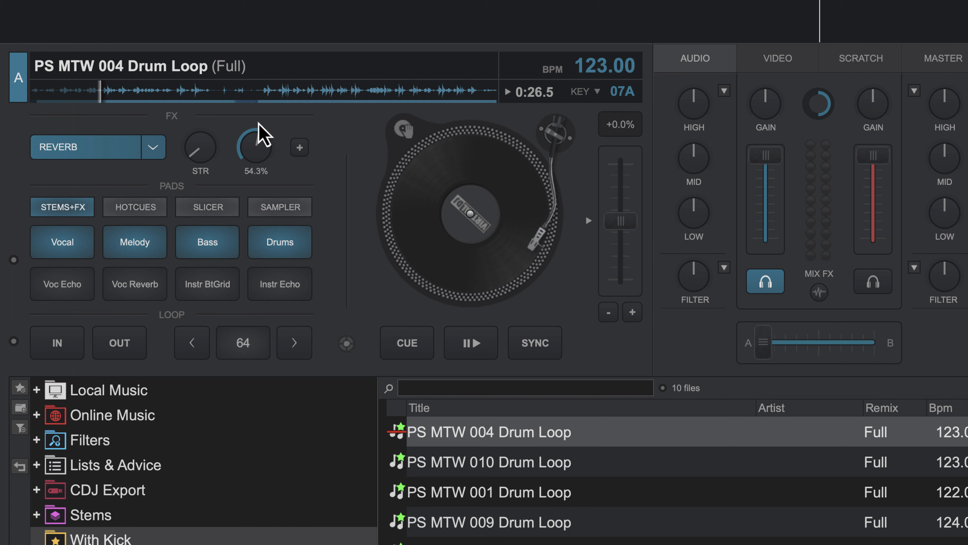
{"action": "left_click_drag", "start_coordinate": [253, 149], "coordinate": [253, 160]}
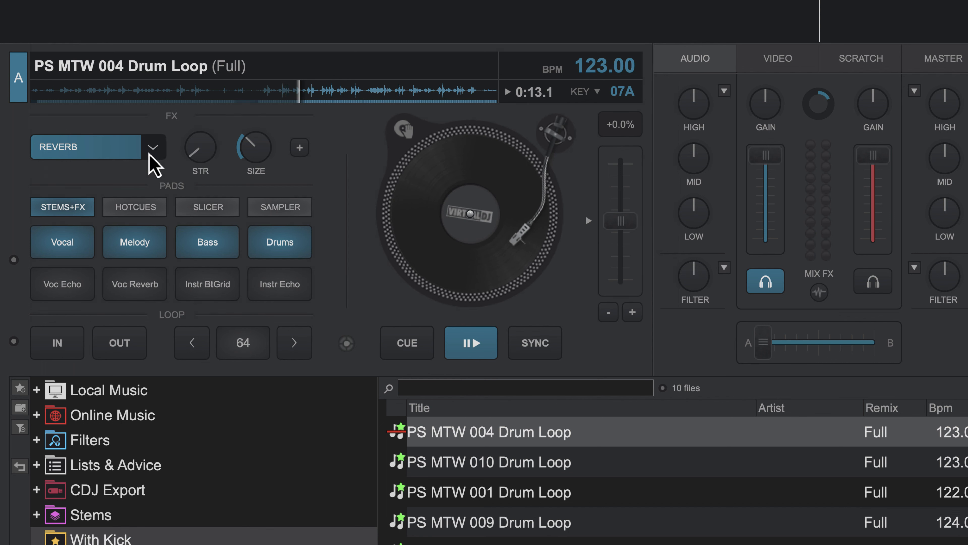
Step: Make Flanger deck A's active effect from the deck effects list
{"action": "left_click", "coordinate": [154, 147]}
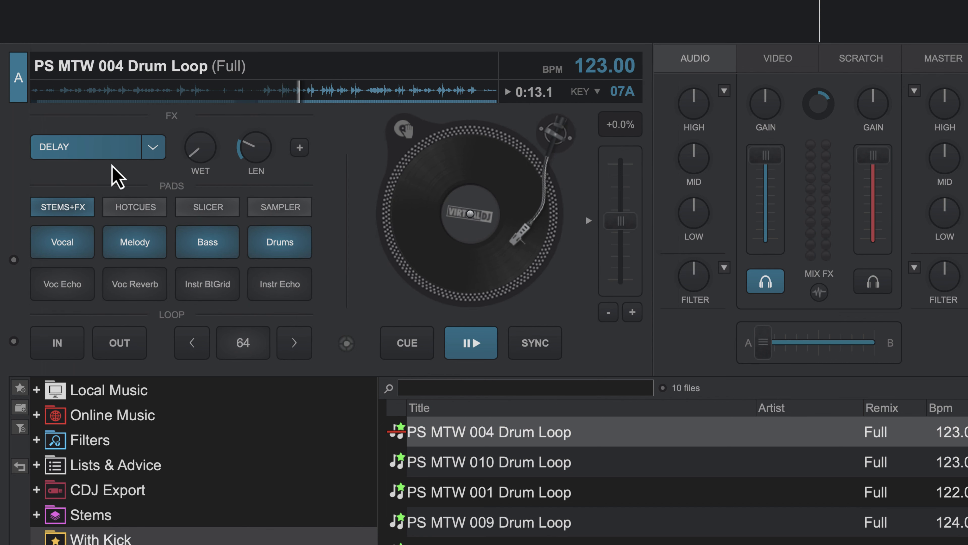
{"action": "left_click", "coordinate": [154, 147]}
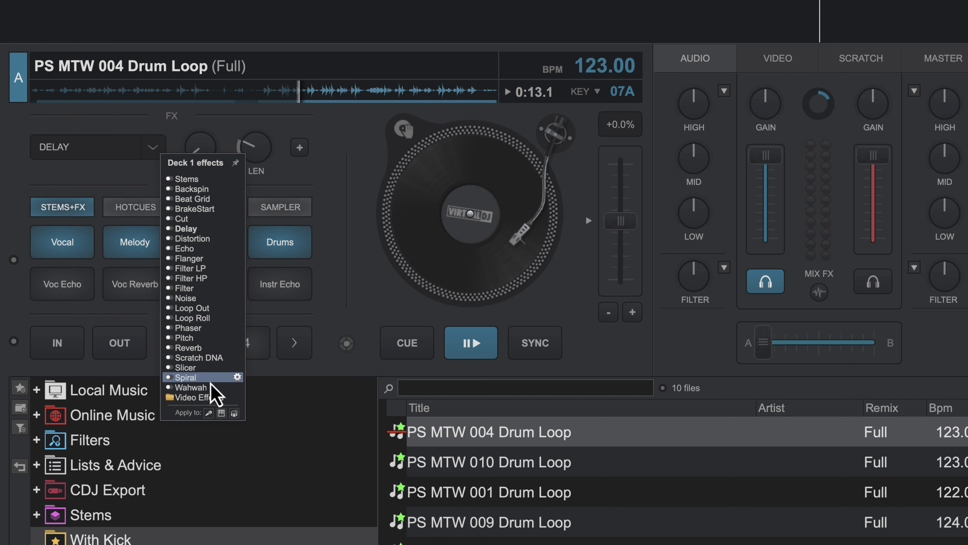
{"action": "mouse_move", "coordinate": [212, 248]}
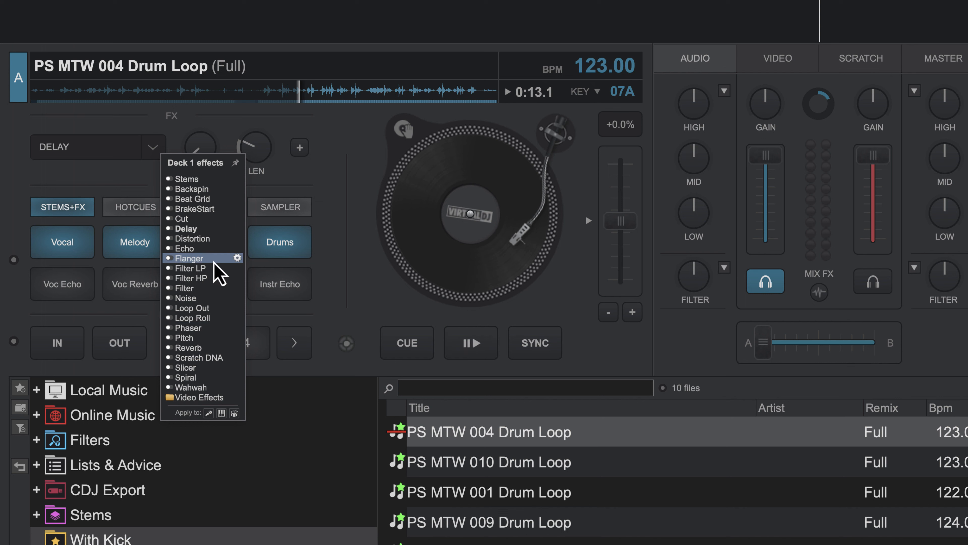
{"action": "left_click", "coordinate": [190, 259]}
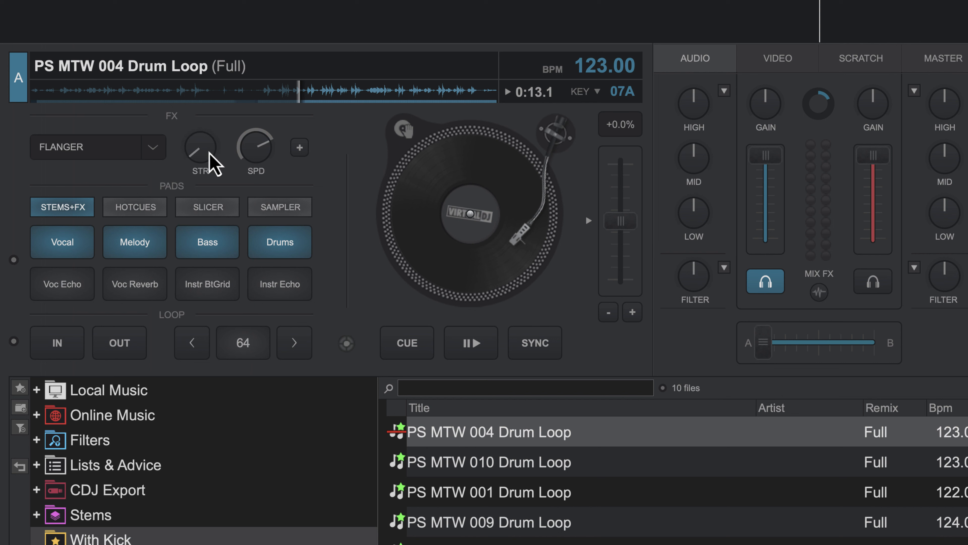
{"action": "mouse_move", "coordinate": [135, 167]}
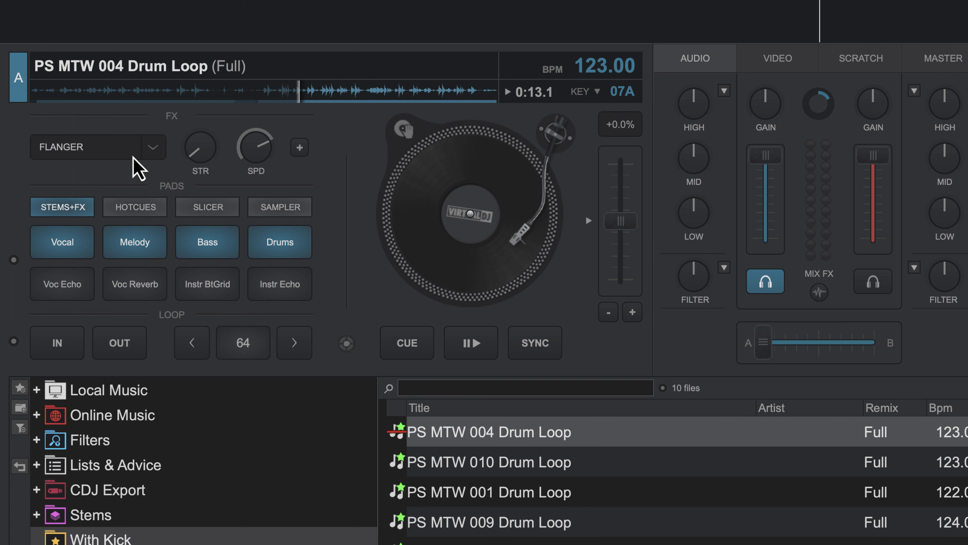
{"action": "mouse_move", "coordinate": [295, 114]}
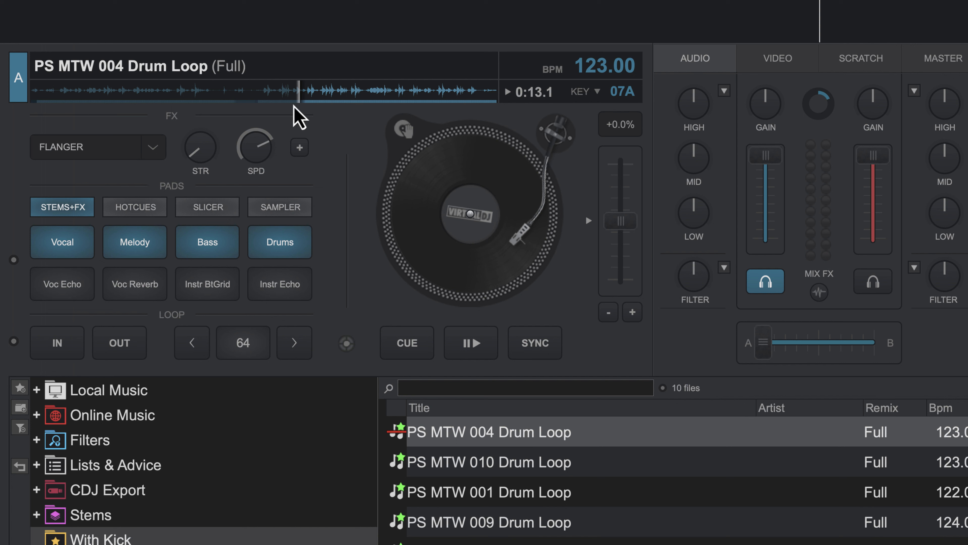
{"action": "mouse_move", "coordinate": [285, 130]}
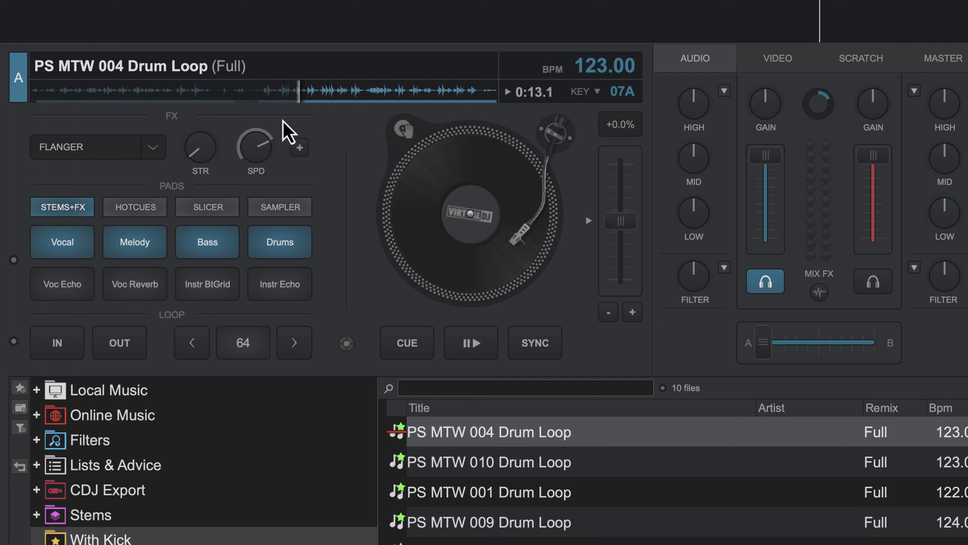
{"action": "mouse_move", "coordinate": [121, 161]}
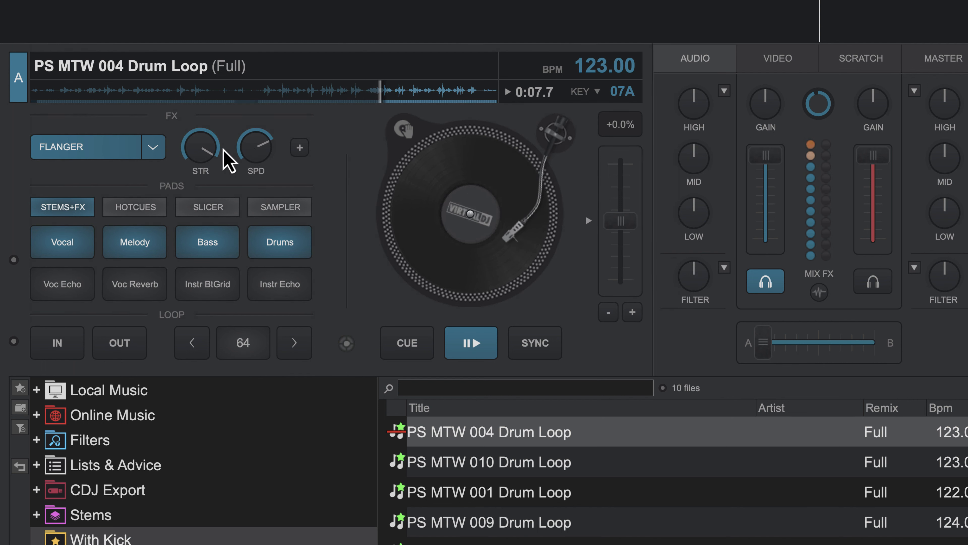
{"action": "mouse_move", "coordinate": [116, 204]}
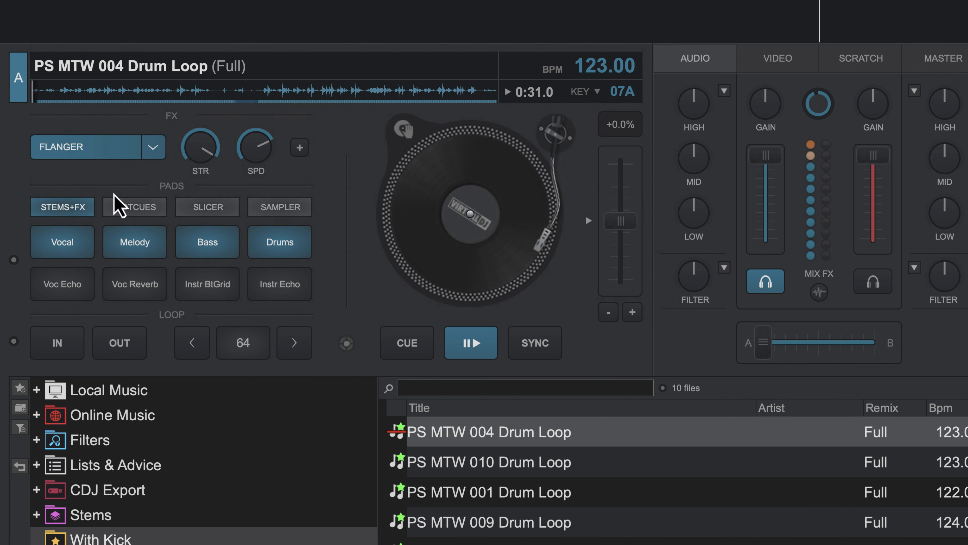
Step: Set loops to Loop-Back direction, then switch the flanger off
{"action": "left_click", "coordinate": [242, 342]}
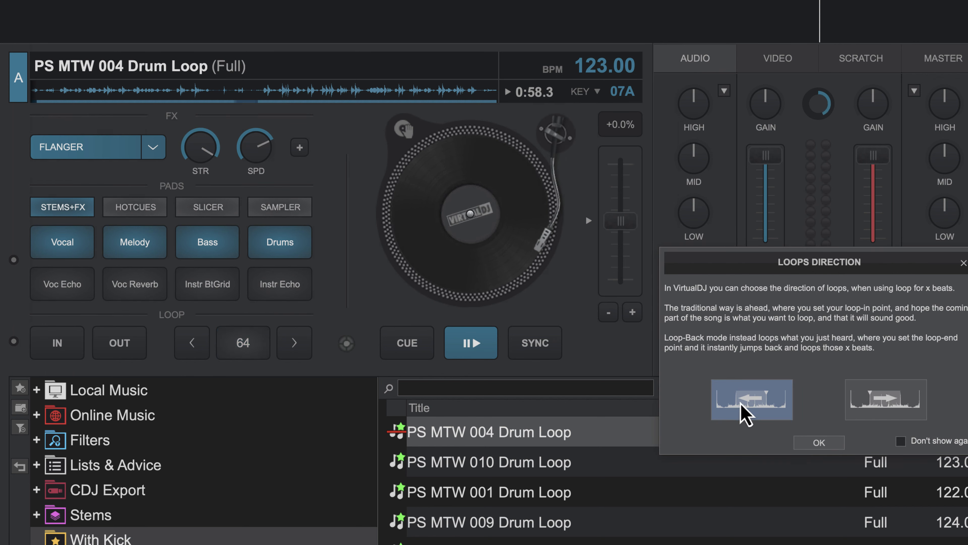
{"action": "left_click", "coordinate": [819, 443]}
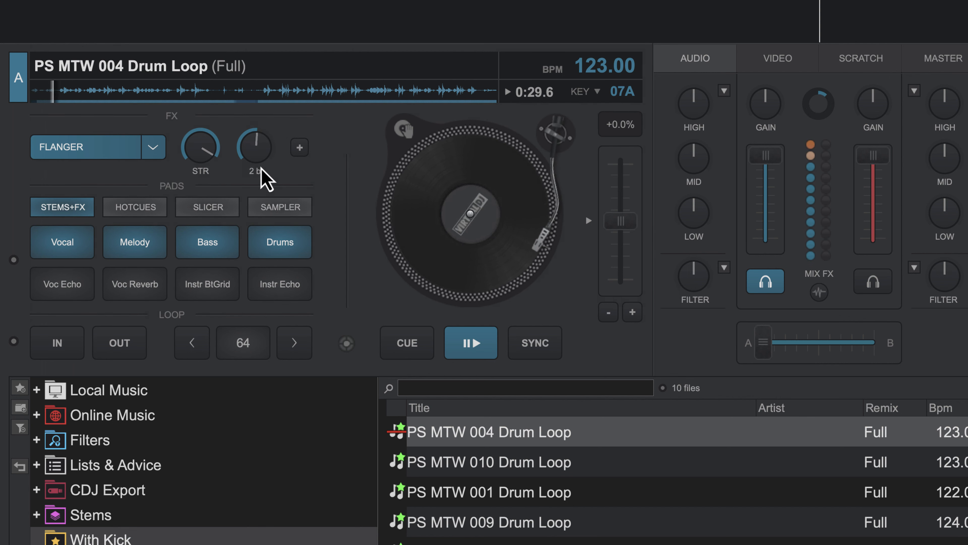
{"action": "left_click", "coordinate": [153, 147]}
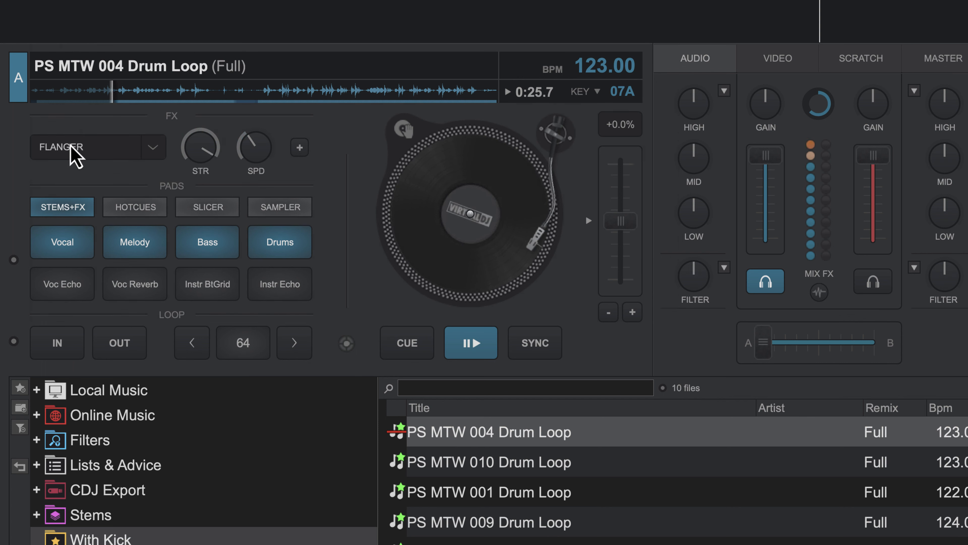
Step: Make Phaser deck A's effect on the playing loop, then switch it off
{"action": "left_click", "coordinate": [152, 147]}
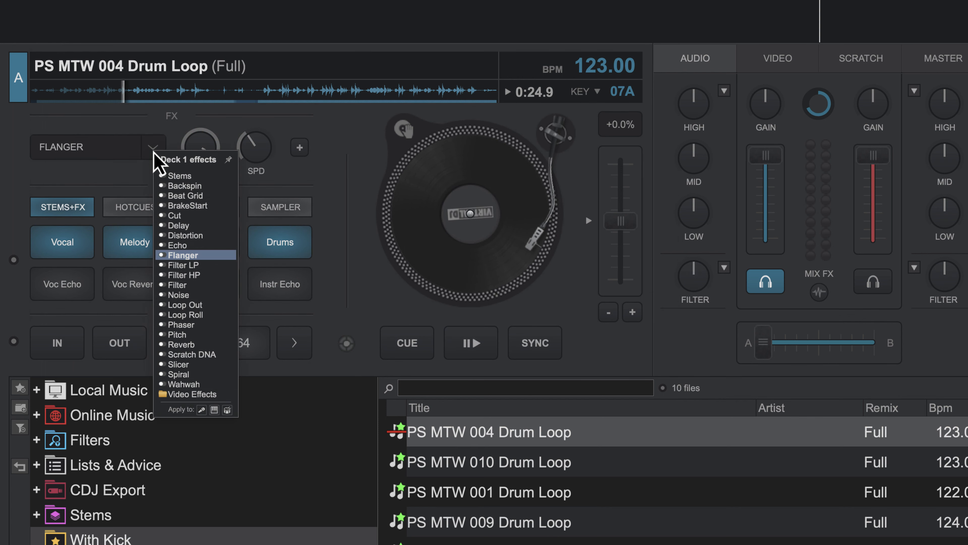
{"action": "mouse_move", "coordinate": [189, 294]}
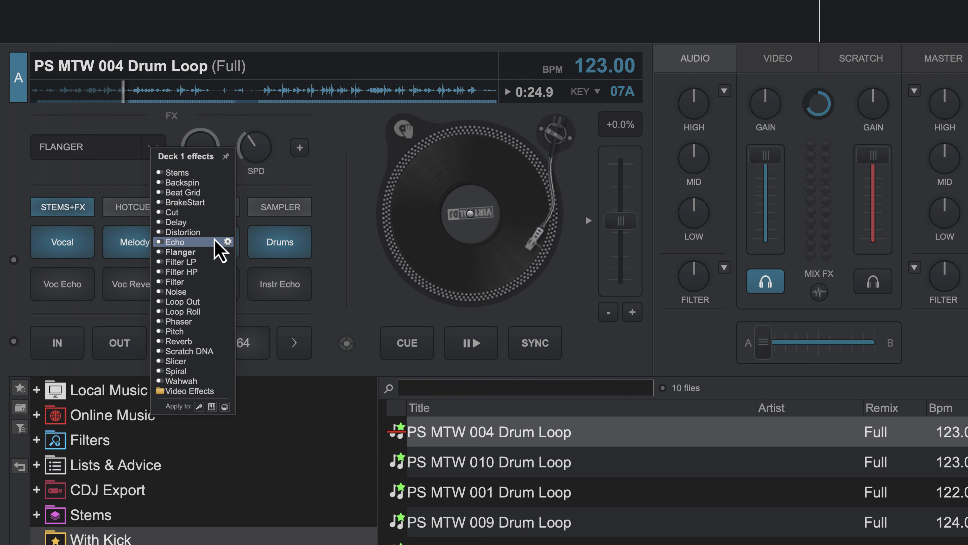
{"action": "mouse_move", "coordinate": [206, 385]}
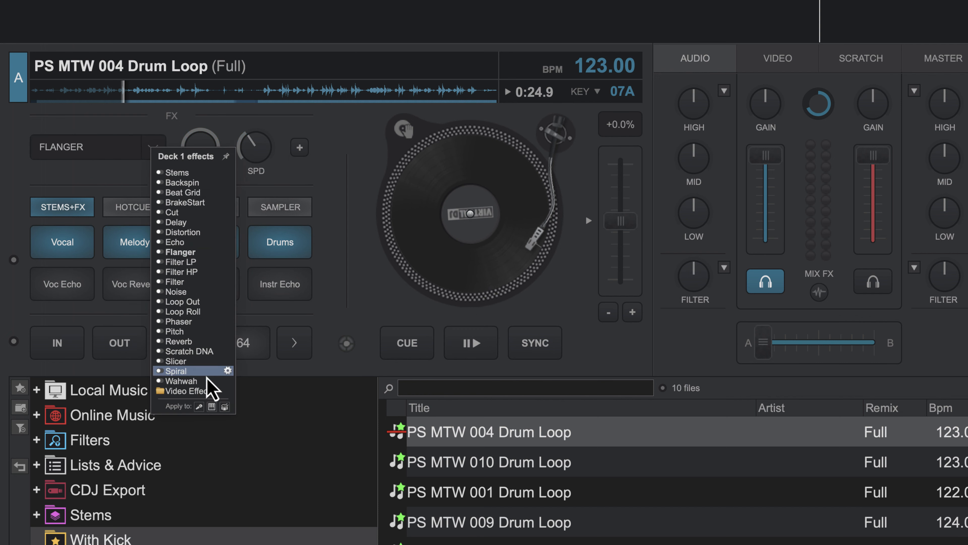
{"action": "mouse_move", "coordinate": [202, 338]}
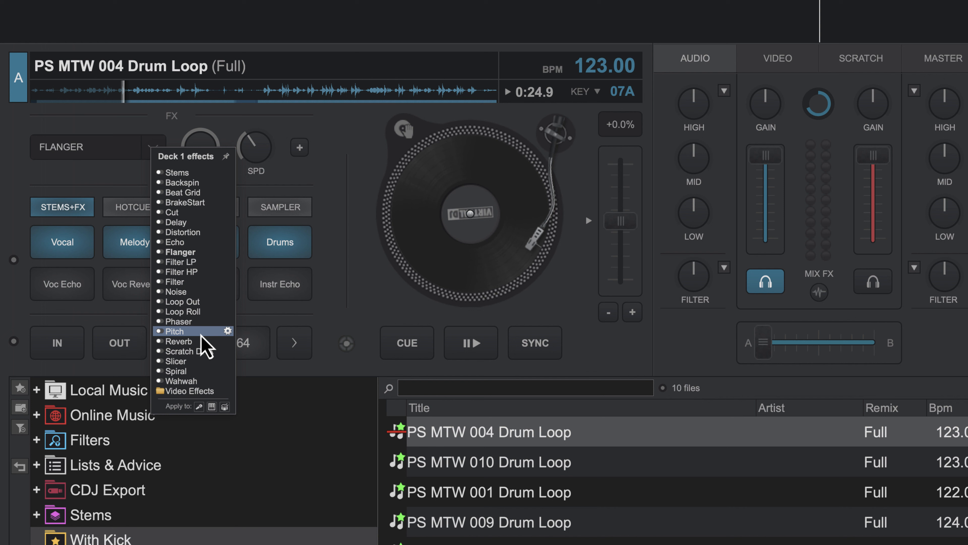
{"action": "mouse_move", "coordinate": [197, 325]}
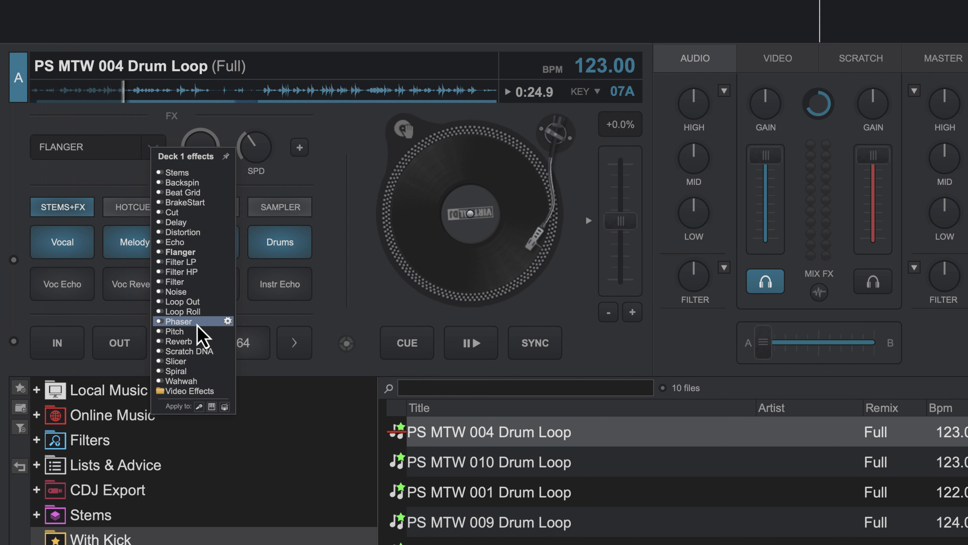
{"action": "left_click", "coordinate": [179, 321]}
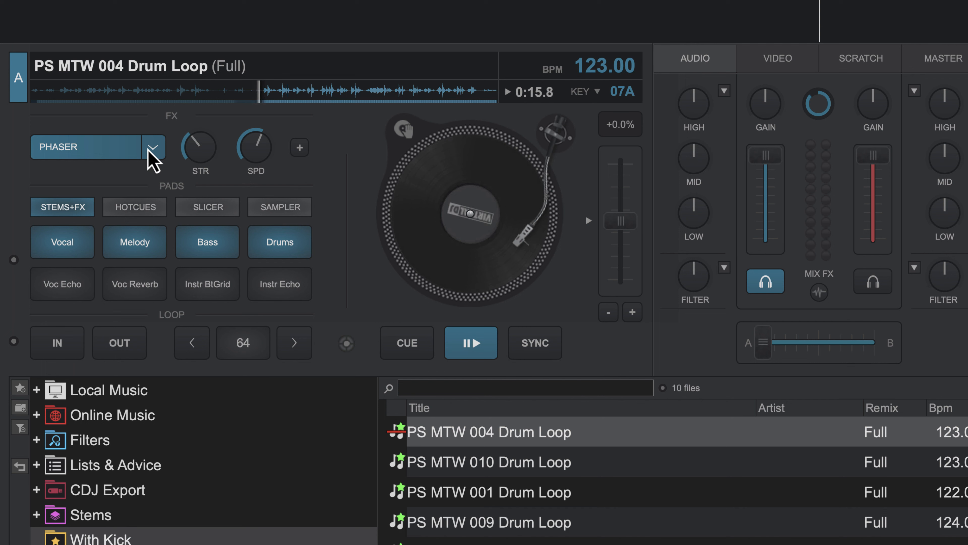
{"action": "mouse_move", "coordinate": [92, 151]}
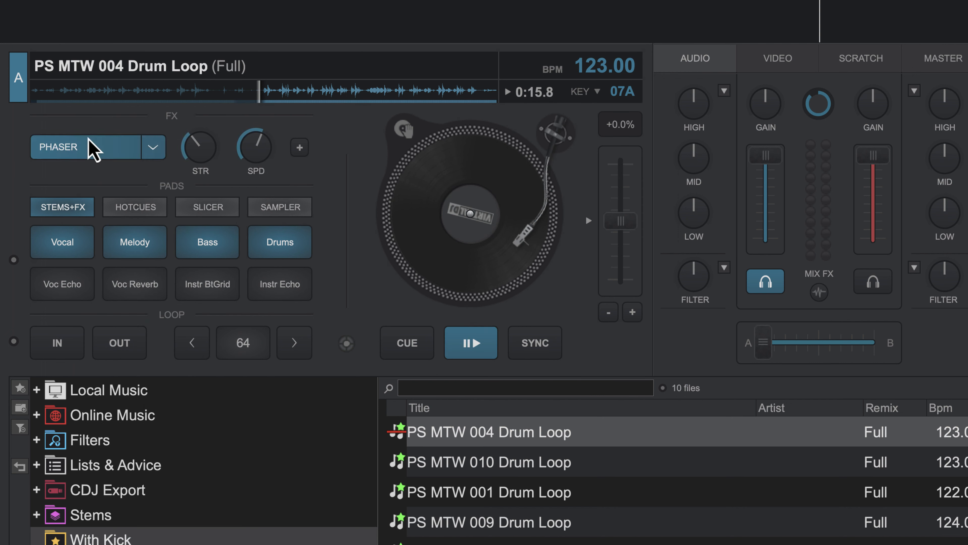
{"action": "left_click", "coordinate": [153, 147]}
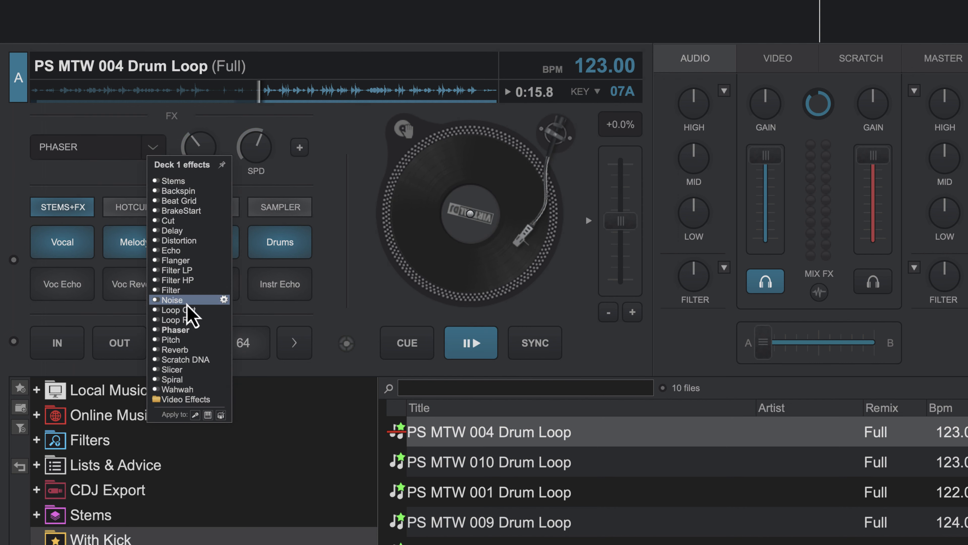
Step: Make Noise deck A's running effect with its wet amount at 30%
{"action": "left_click", "coordinate": [471, 343]}
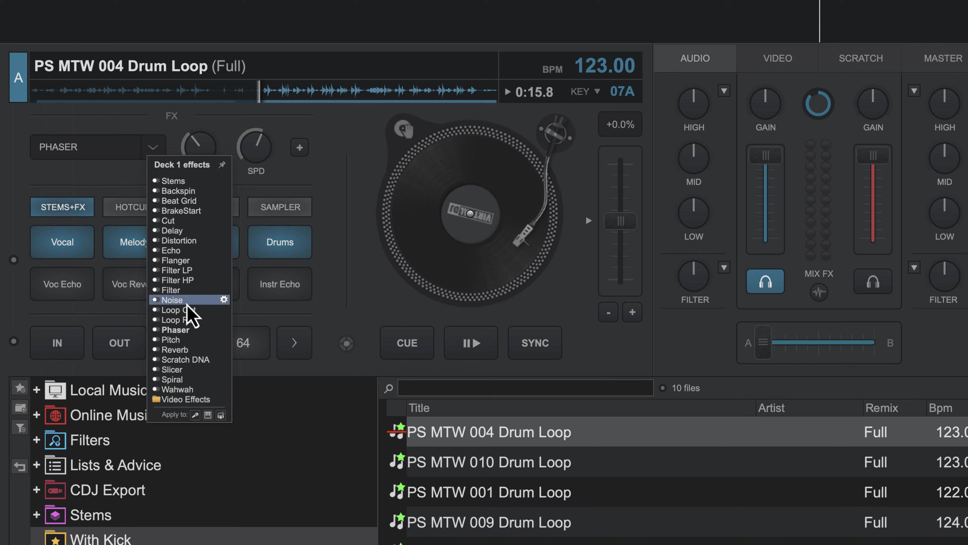
{"action": "left_click", "coordinate": [172, 300]}
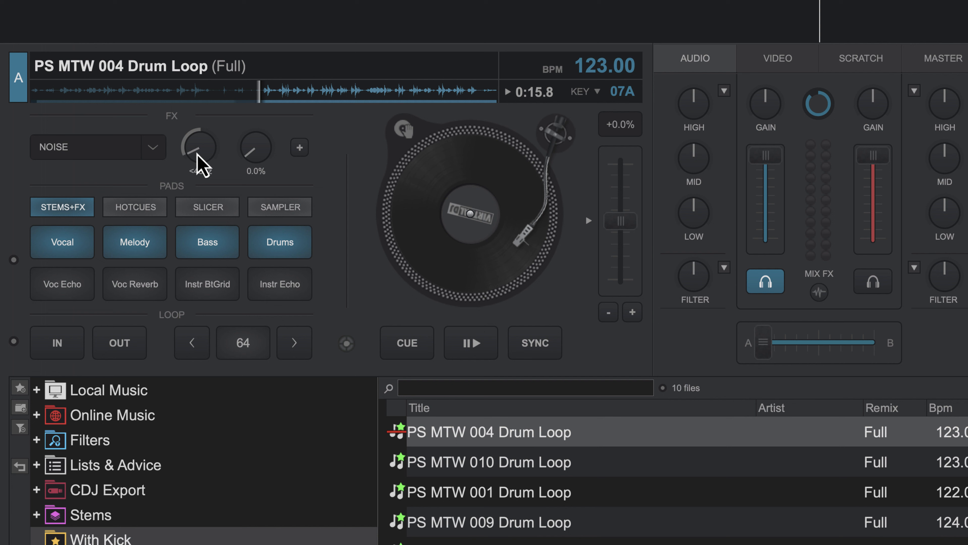
{"action": "left_click_drag", "start_coordinate": [198, 146], "coordinate": [204, 142]}
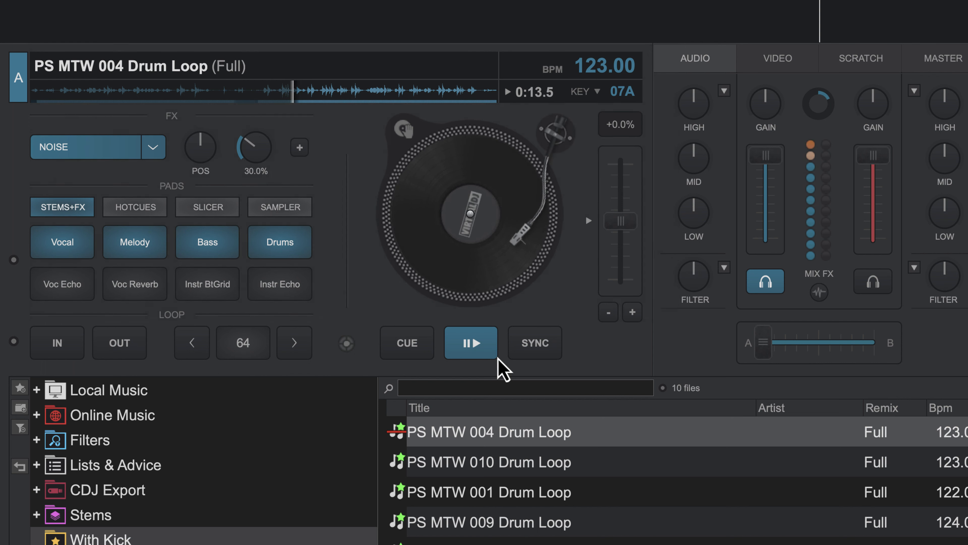
Step: Browse deck A's effects list without changing the Noise effect
{"action": "left_click", "coordinate": [153, 148]}
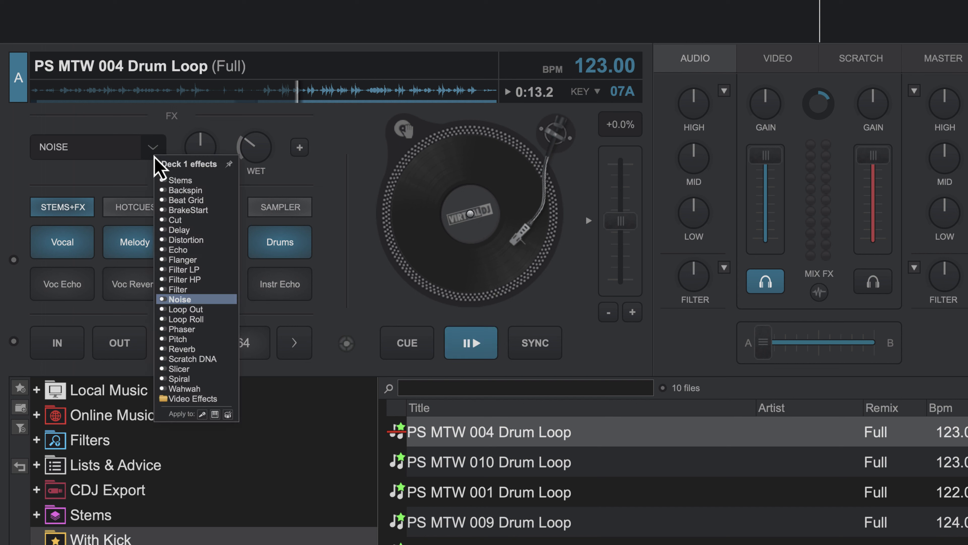
{"action": "mouse_move", "coordinate": [181, 180]}
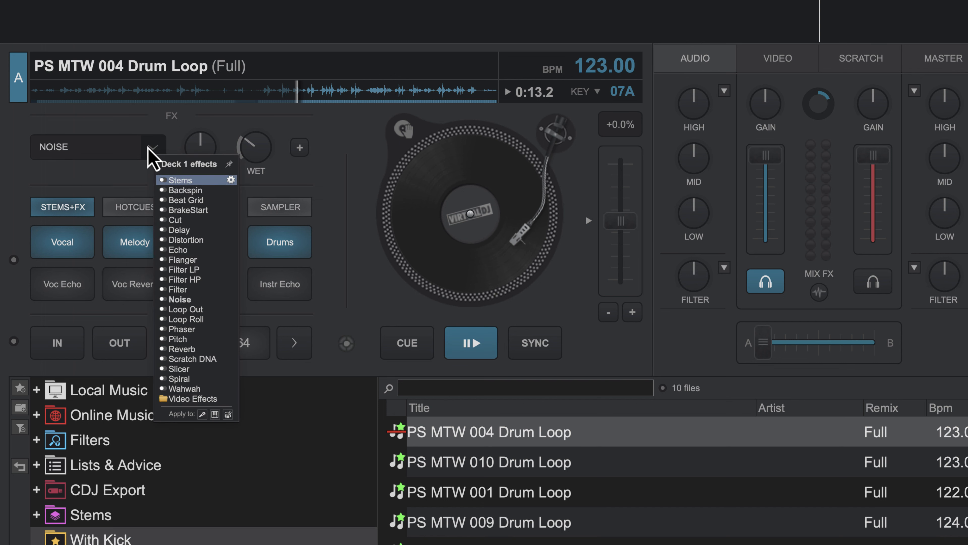
{"action": "left_click", "coordinate": [154, 145]}
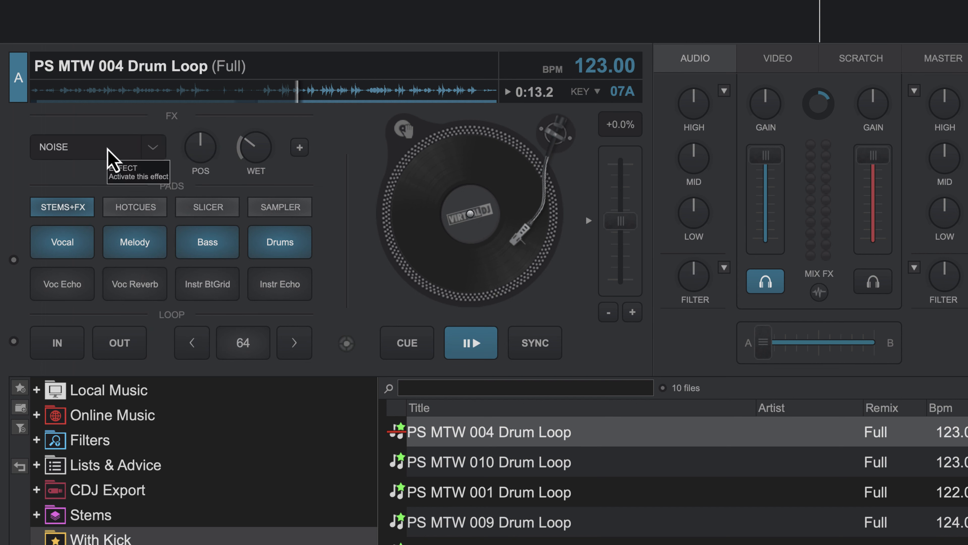
{"action": "mouse_move", "coordinate": [130, 162]}
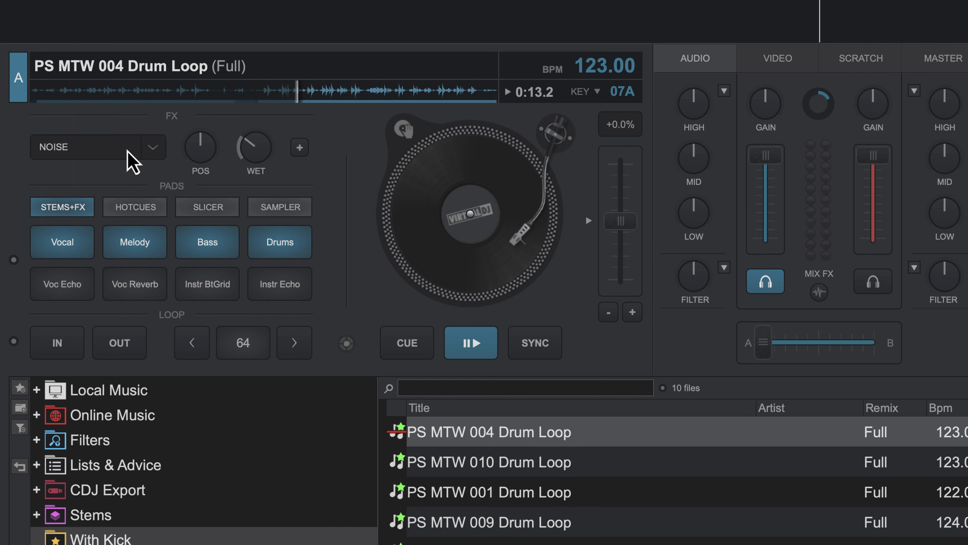
{"action": "mouse_move", "coordinate": [230, 144]}
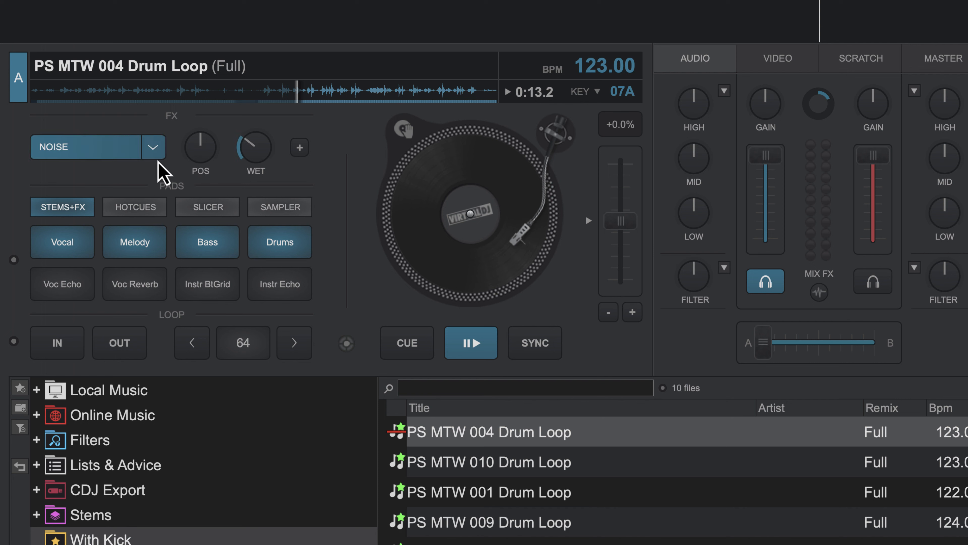
{"action": "left_click", "coordinate": [153, 148]}
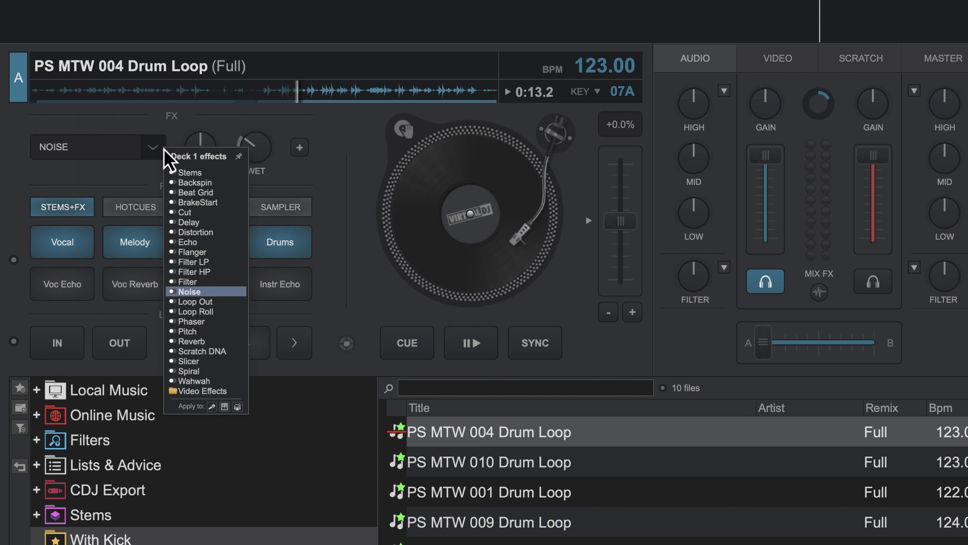
{"action": "mouse_move", "coordinate": [202, 322]}
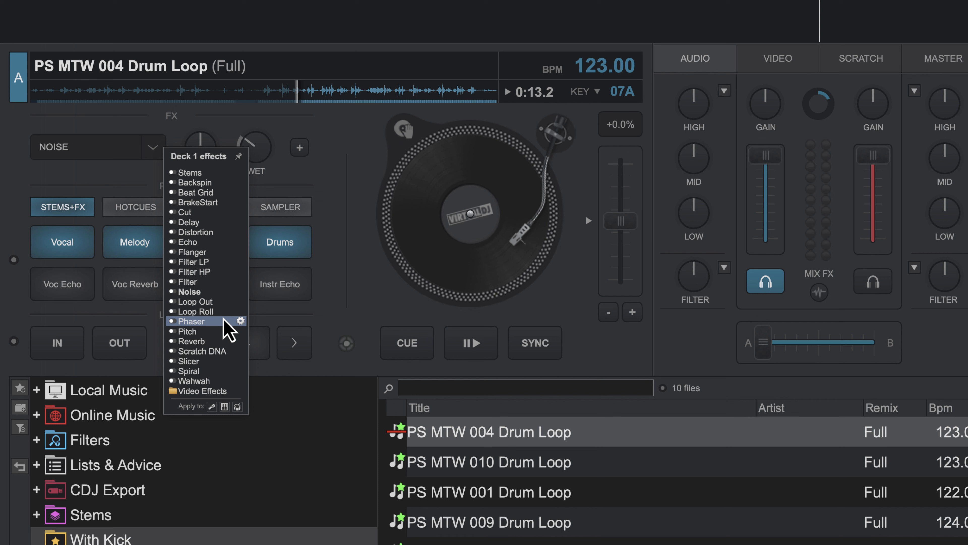
{"action": "mouse_move", "coordinate": [167, 233]}
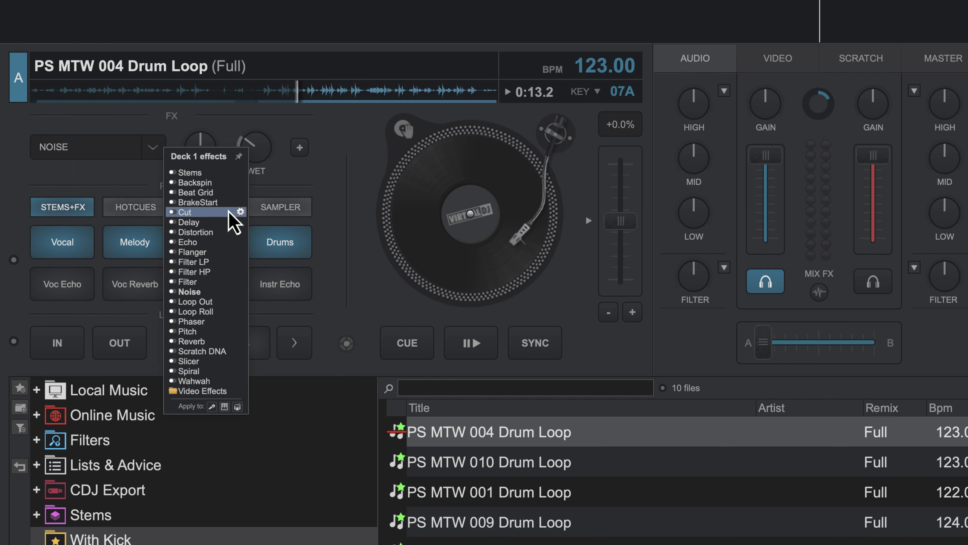
{"action": "mouse_move", "coordinate": [692, 372]}
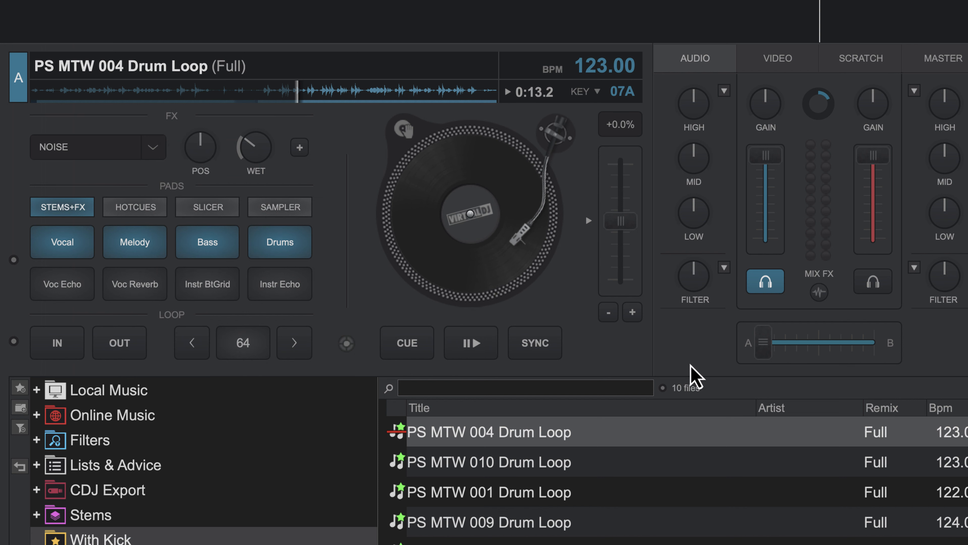
{"action": "mouse_move", "coordinate": [709, 280]}
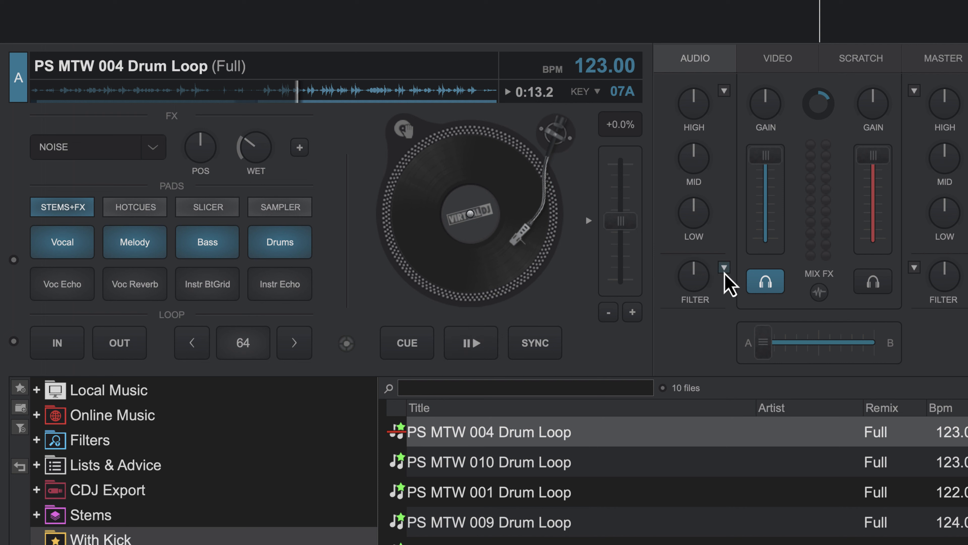
Step: Make Echo the color effect on deck A's mixer channel
{"action": "left_click", "coordinate": [724, 268]}
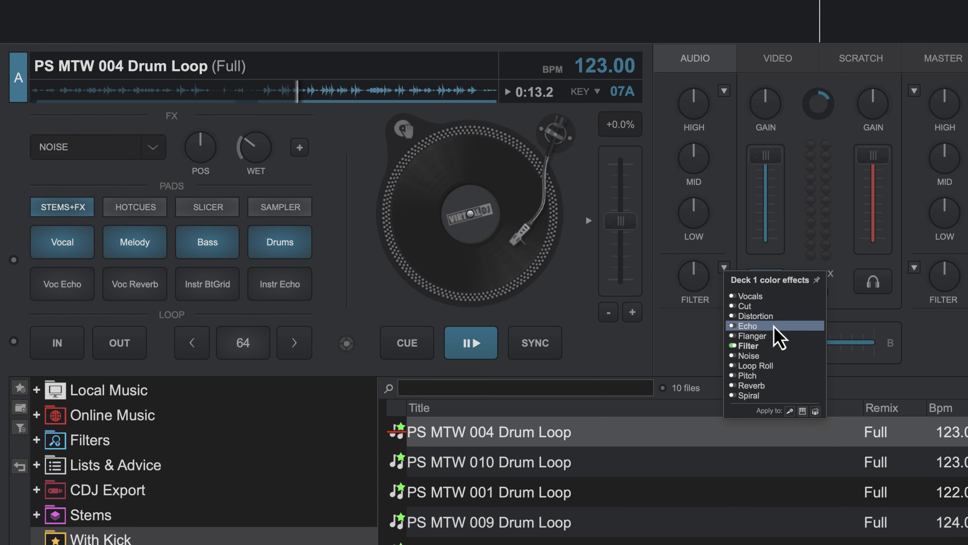
{"action": "mouse_move", "coordinate": [780, 345]}
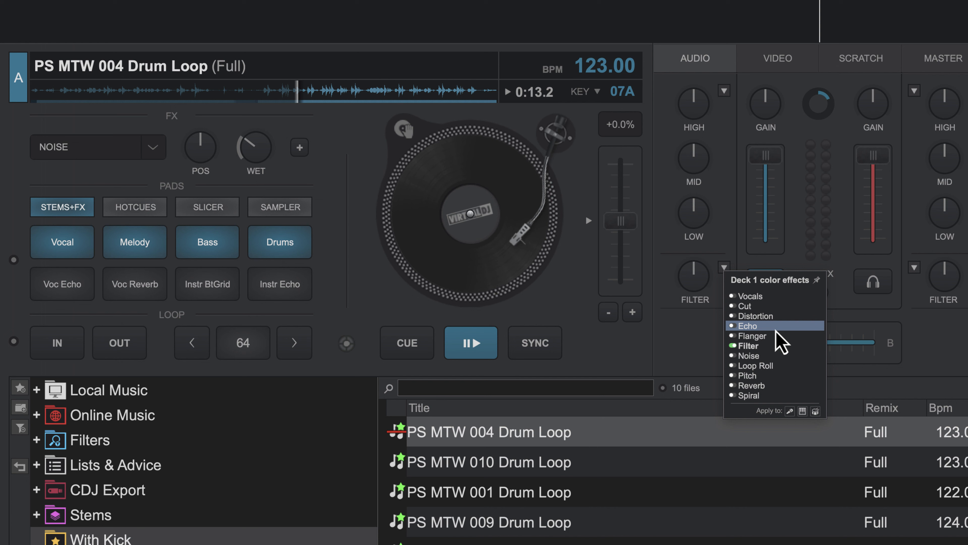
{"action": "left_click", "coordinate": [747, 326]}
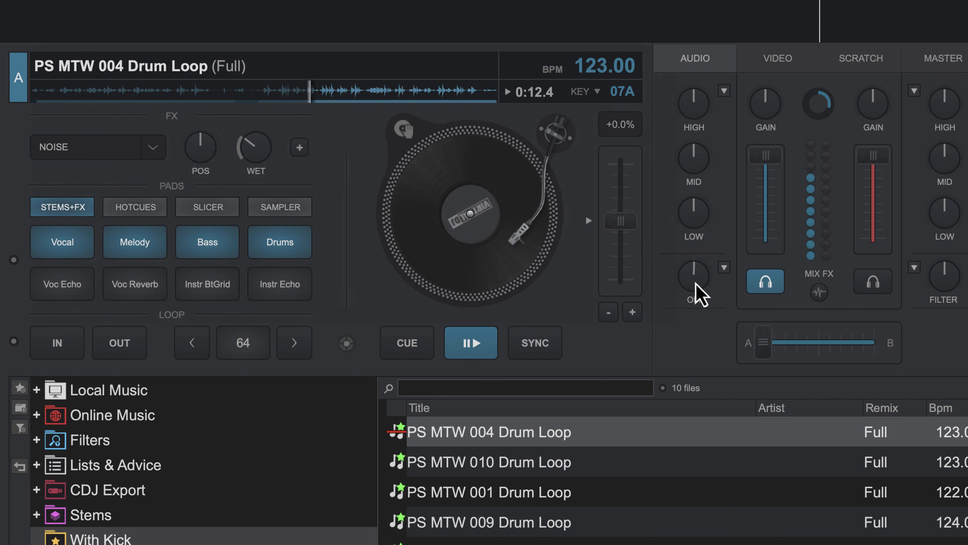
Step: Sweep the Echo color effect knob across deck A's drum loop
{"action": "left_click_drag", "start_coordinate": [693, 277], "coordinate": [701, 266]}
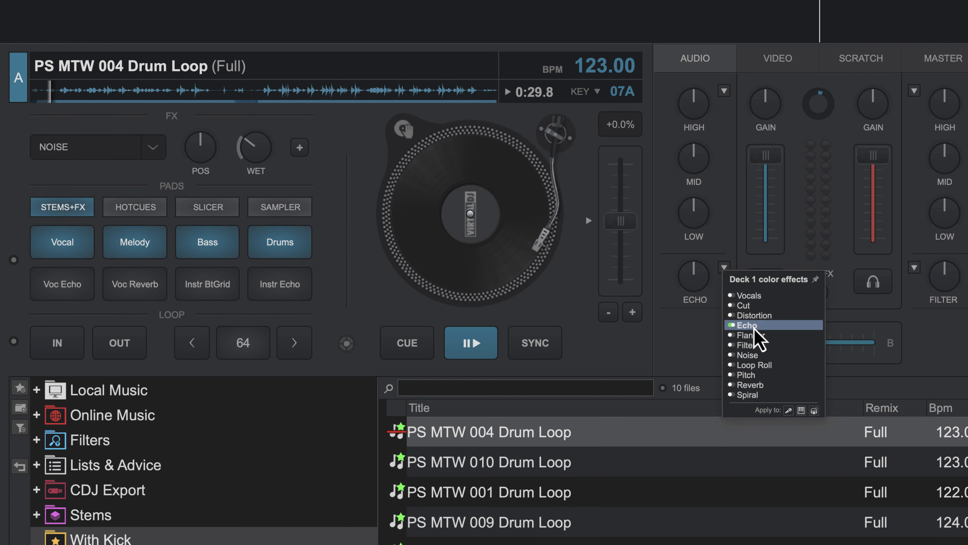
Step: Make Flanger deck A's color effect, sweep it and restart the loop
{"action": "left_click", "coordinate": [751, 335]}
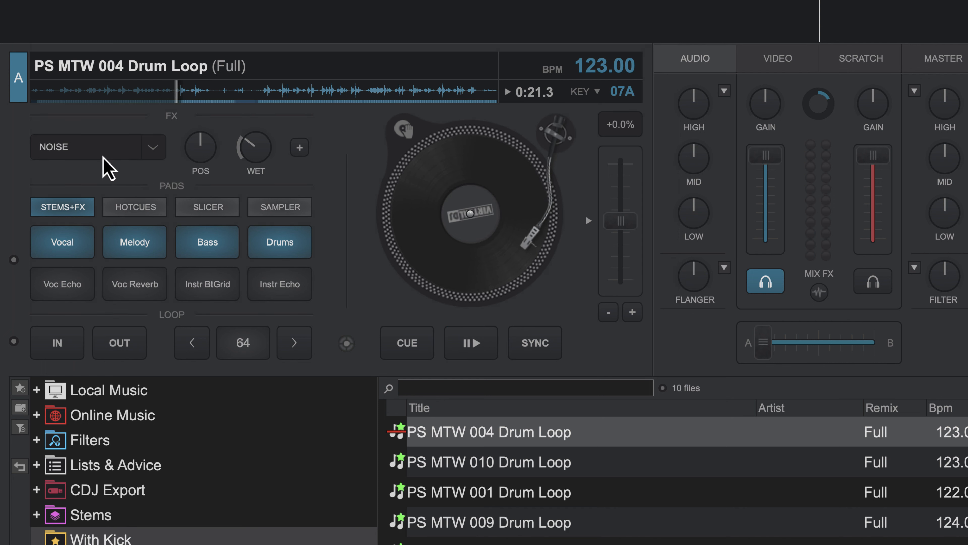
{"action": "mouse_move", "coordinate": [609, 321]}
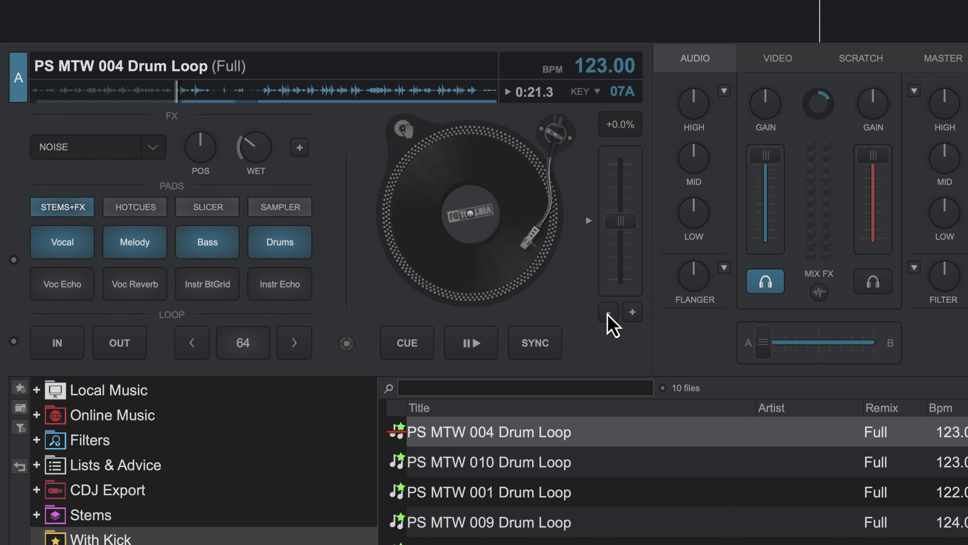
{"action": "mouse_move", "coordinate": [690, 274]}
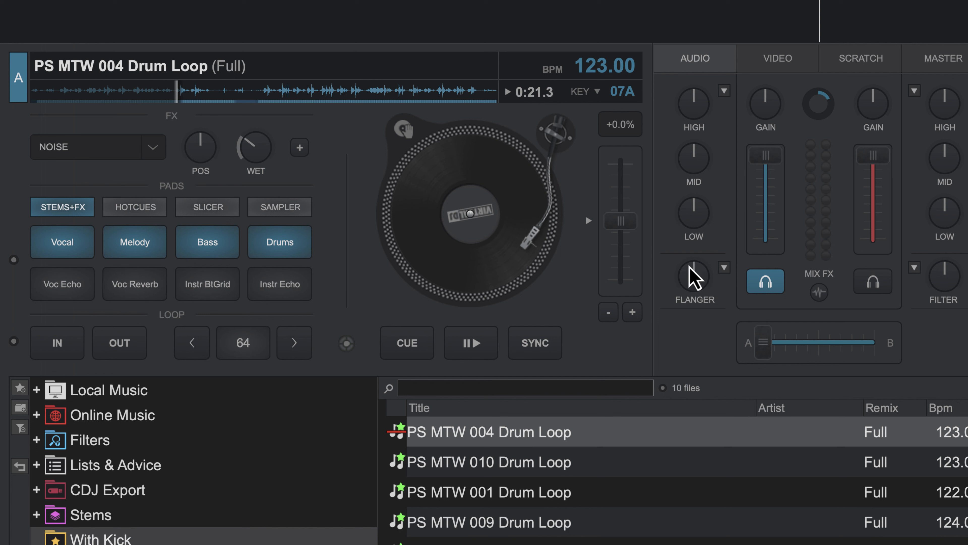
{"action": "left_click_drag", "start_coordinate": [694, 274], "coordinate": [693, 290]}
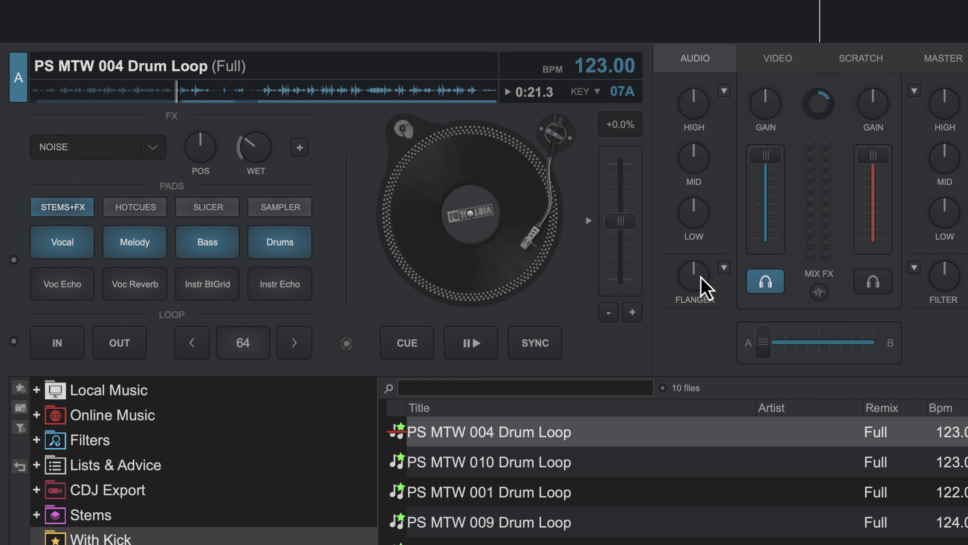
{"action": "mouse_move", "coordinate": [685, 302]}
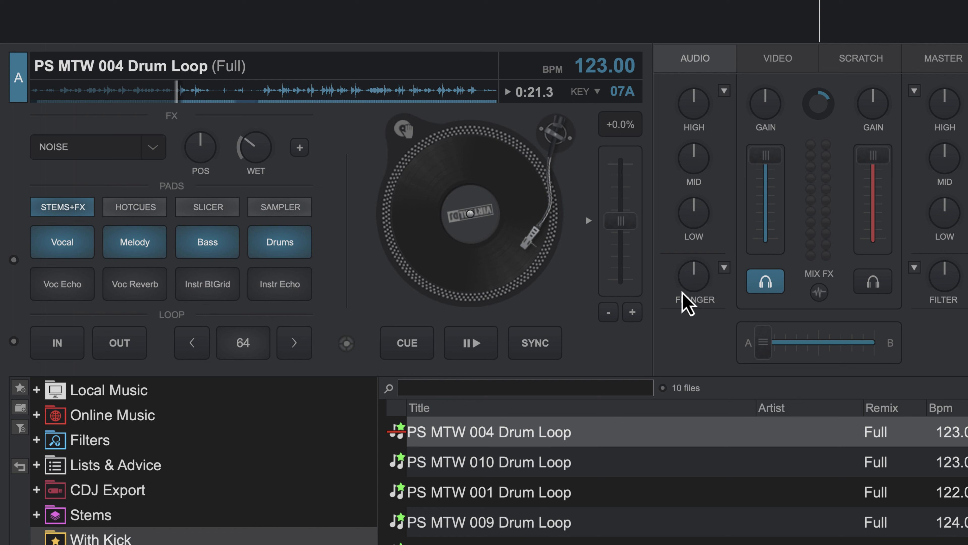
{"action": "left_click", "coordinate": [471, 343]}
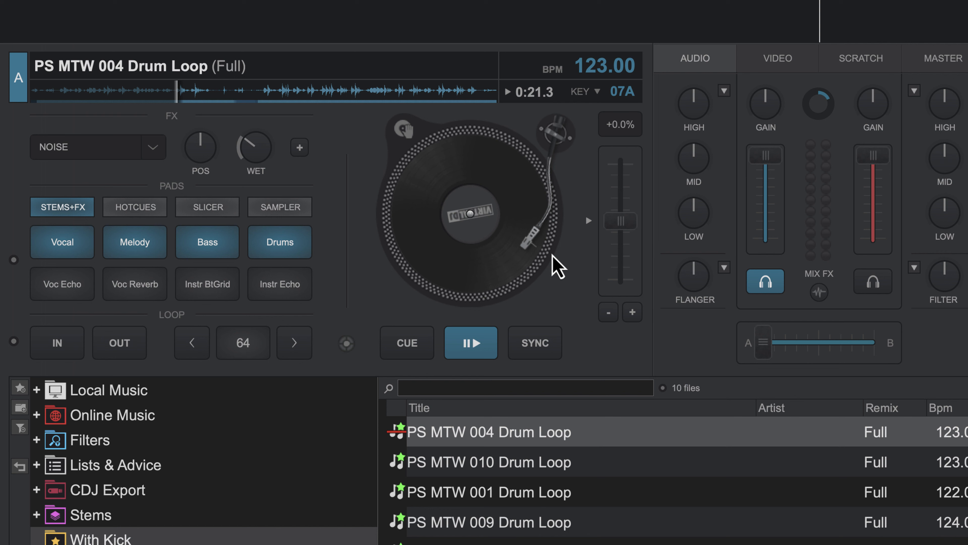
{"action": "mouse_move", "coordinate": [102, 156]}
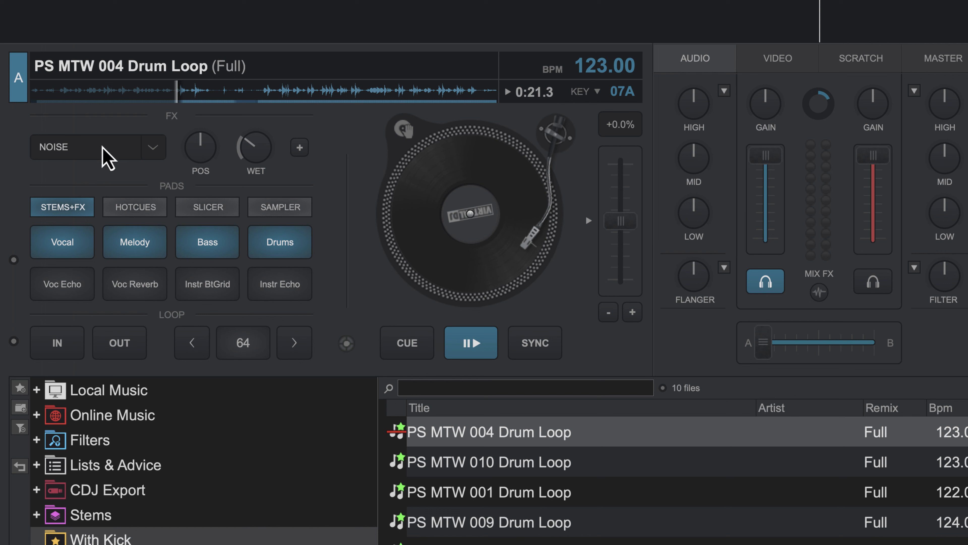
{"action": "mouse_move", "coordinate": [720, 335]}
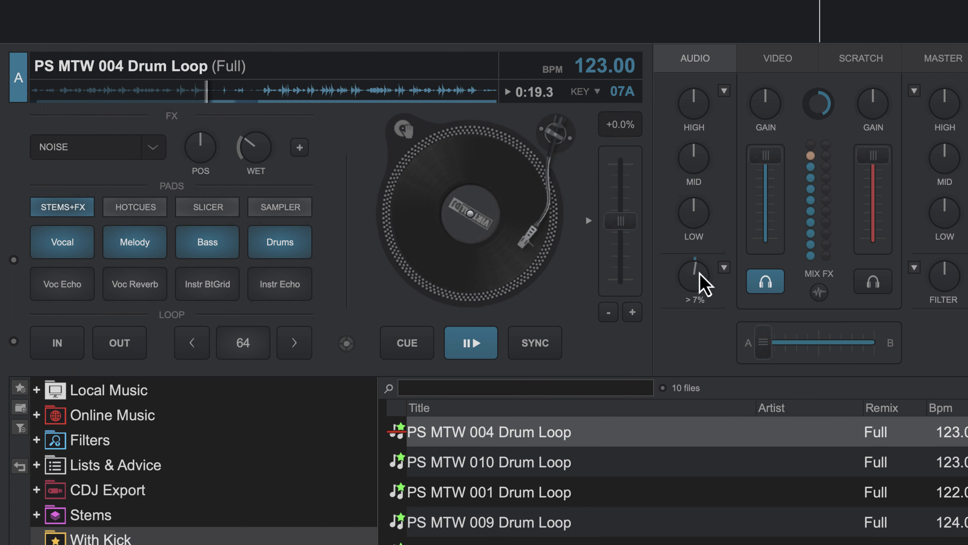
Step: Sweep the Flanger color knob over the loop and return it to neutral
{"action": "left_click_drag", "start_coordinate": [693, 278], "coordinate": [690, 284]}
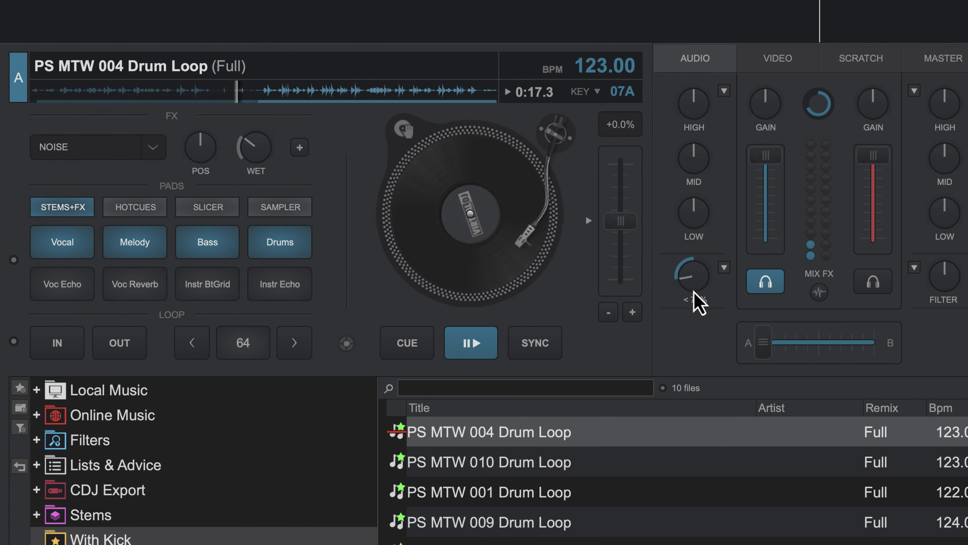
{"action": "left_click_drag", "start_coordinate": [693, 275], "coordinate": [697, 266]}
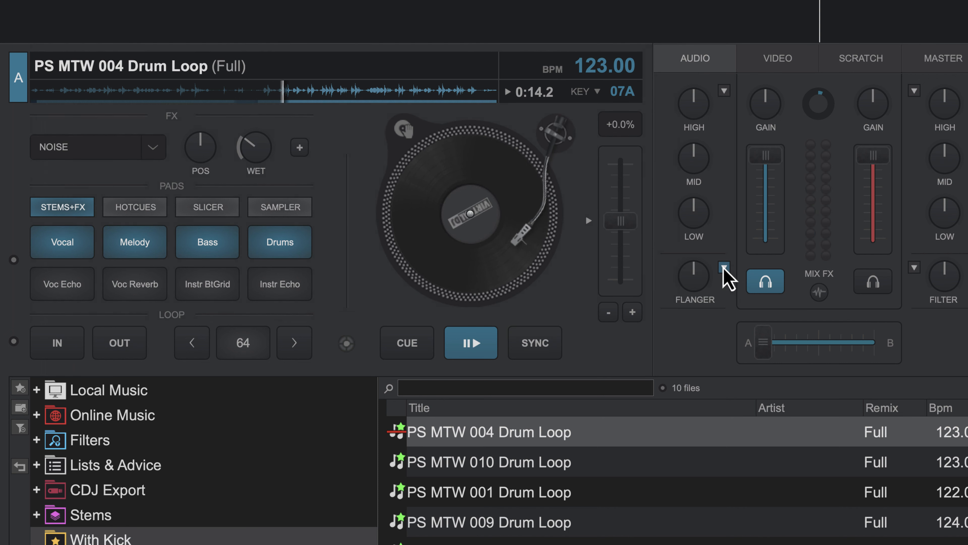
Step: Make Loop Roll deck A's color effect and resume playing the drum loop
{"action": "left_click", "coordinate": [723, 270]}
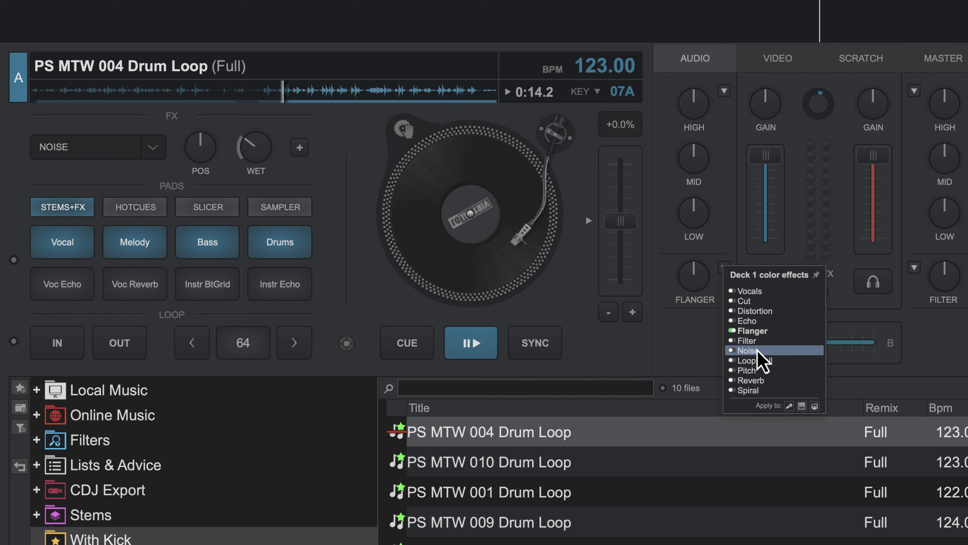
{"action": "left_click", "coordinate": [747, 350]}
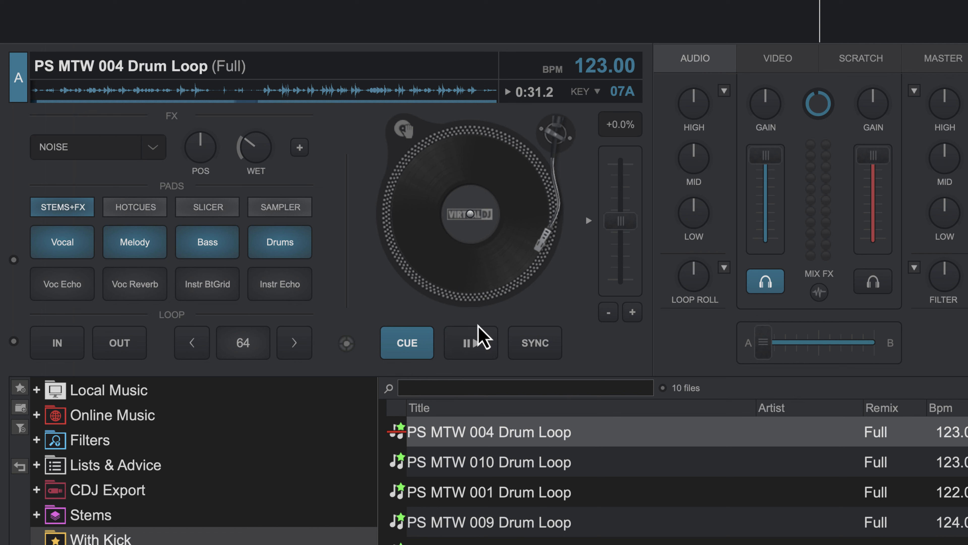
{"action": "left_click", "coordinate": [471, 342]}
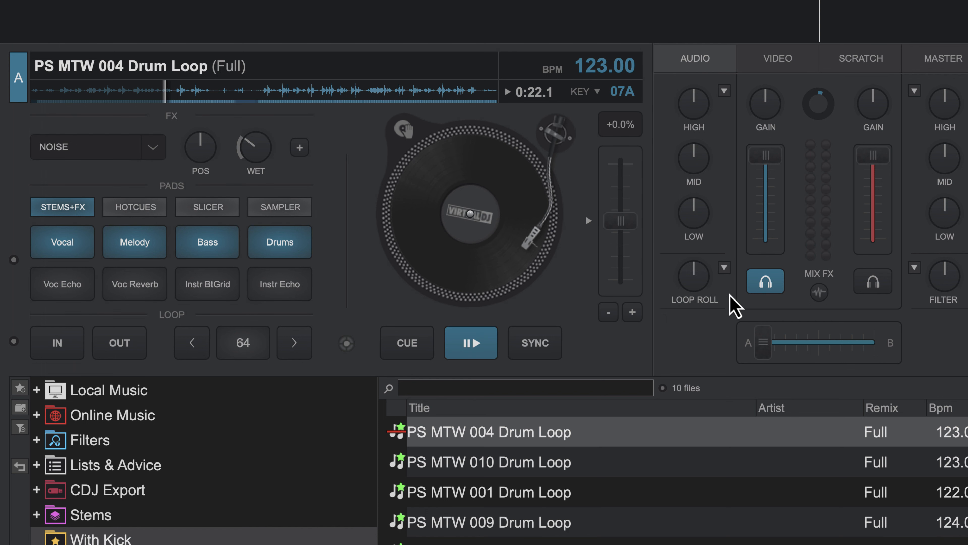
{"action": "mouse_move", "coordinate": [712, 298]}
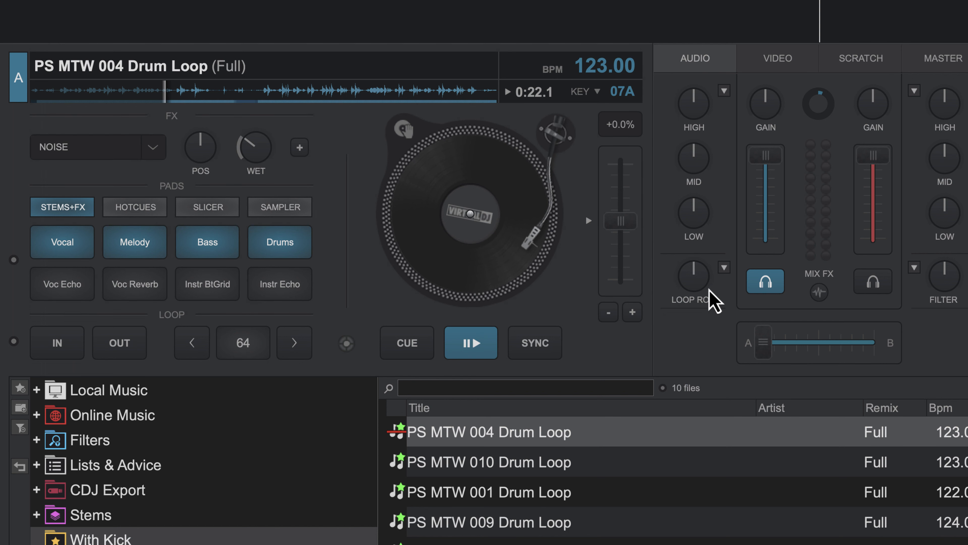
Step: Halve deck A's loop length down to 1/2 and sweep the Loop Roll color effect over the loop
{"action": "left_click", "coordinate": [191, 343]}
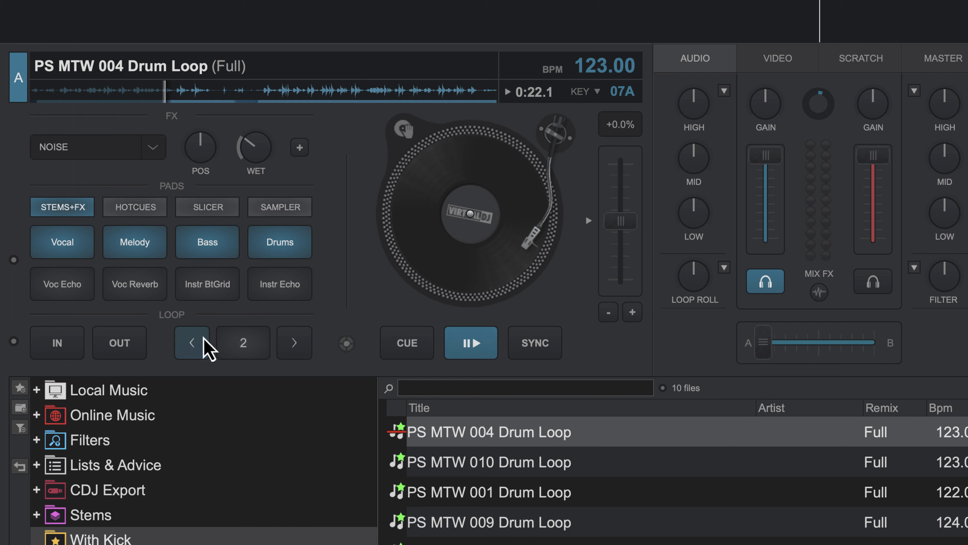
{"action": "left_click", "coordinate": [192, 343]}
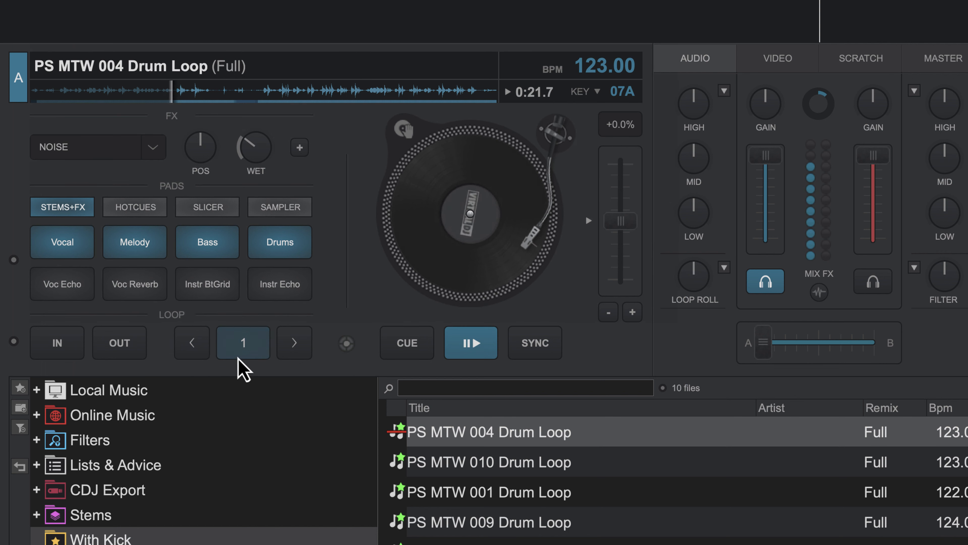
{"action": "left_click", "coordinate": [191, 343]}
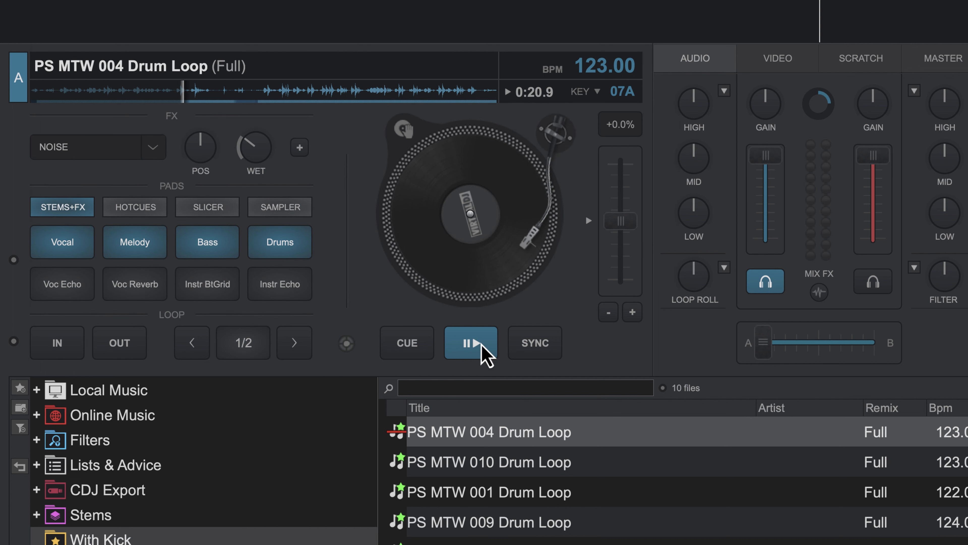
{"action": "left_click_drag", "start_coordinate": [693, 278], "coordinate": [693, 259]}
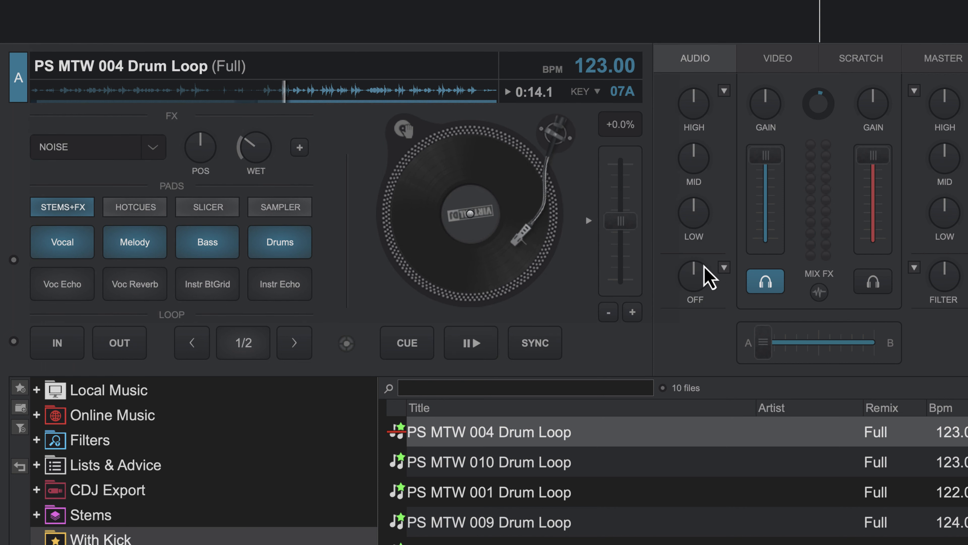
Step: Choose Pitch as deck A's color effect, raise it on the drum loop, then pick Reverb
{"action": "left_click", "coordinate": [724, 268]}
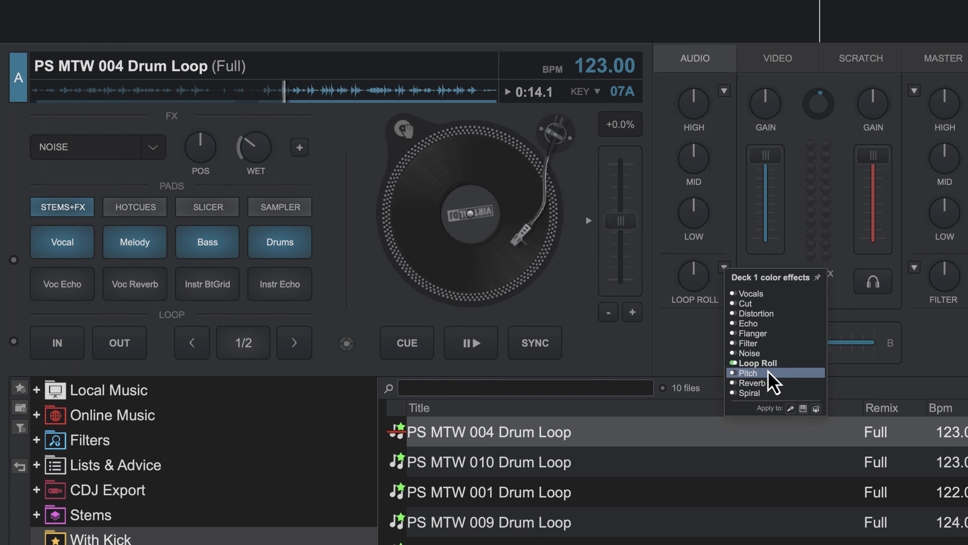
{"action": "left_click", "coordinate": [747, 372]}
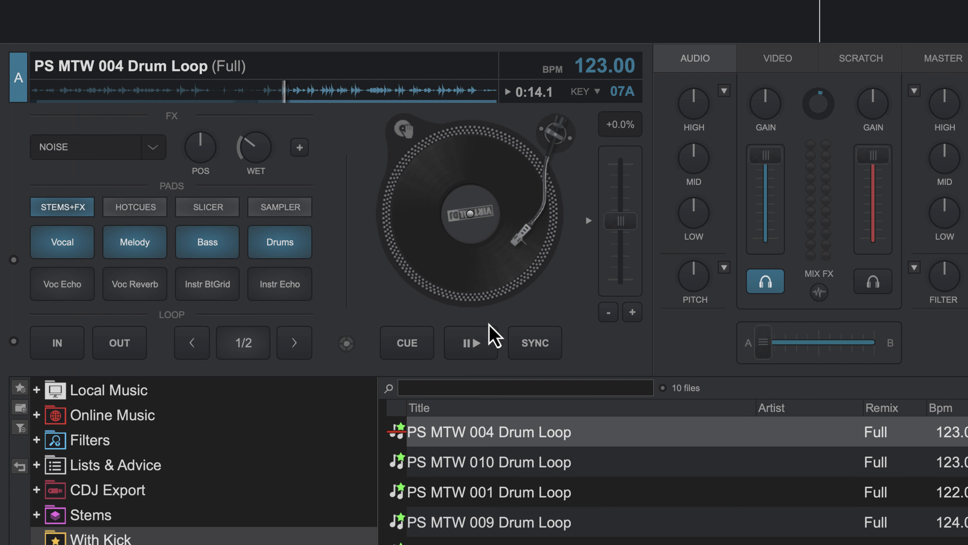
{"action": "mouse_move", "coordinate": [471, 344]}
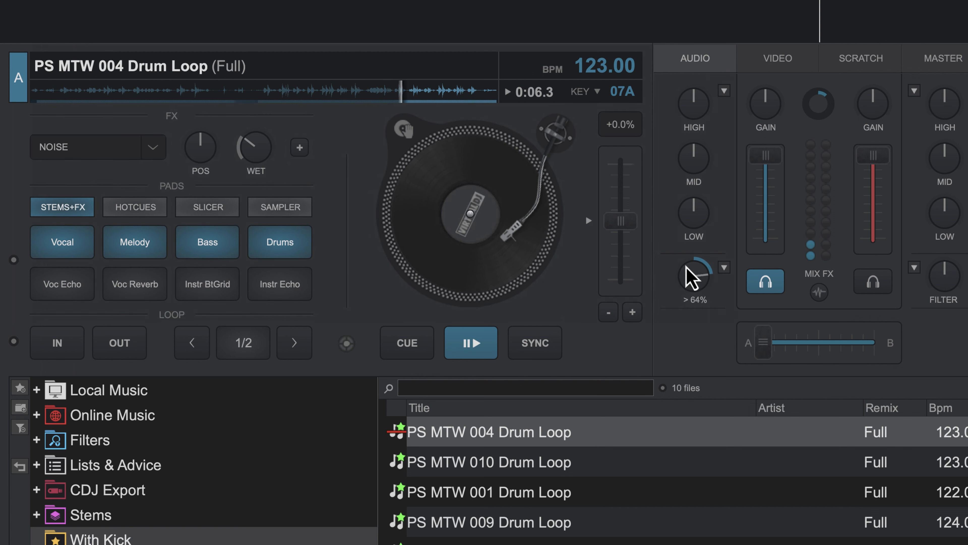
{"action": "left_click_drag", "start_coordinate": [691, 274], "coordinate": [688, 315]}
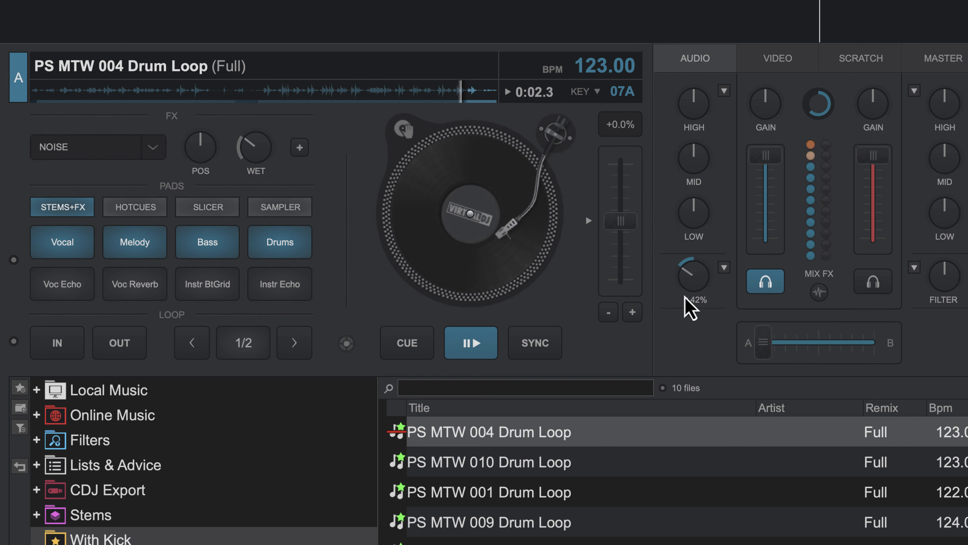
{"action": "left_click", "coordinate": [407, 344]}
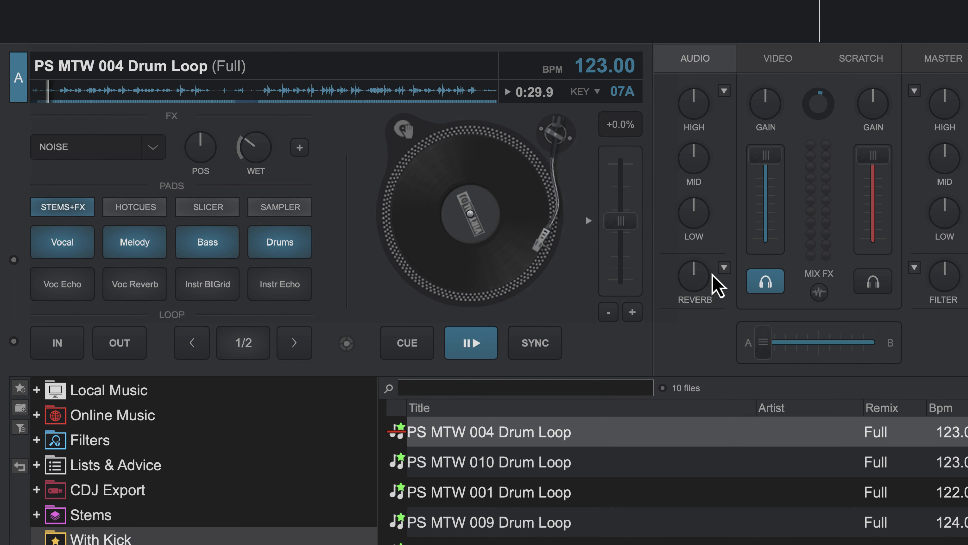
Step: Sweep the Reverb color effect across the drum loop and leave Spiral selected for deck A
{"action": "left_click", "coordinate": [724, 267]}
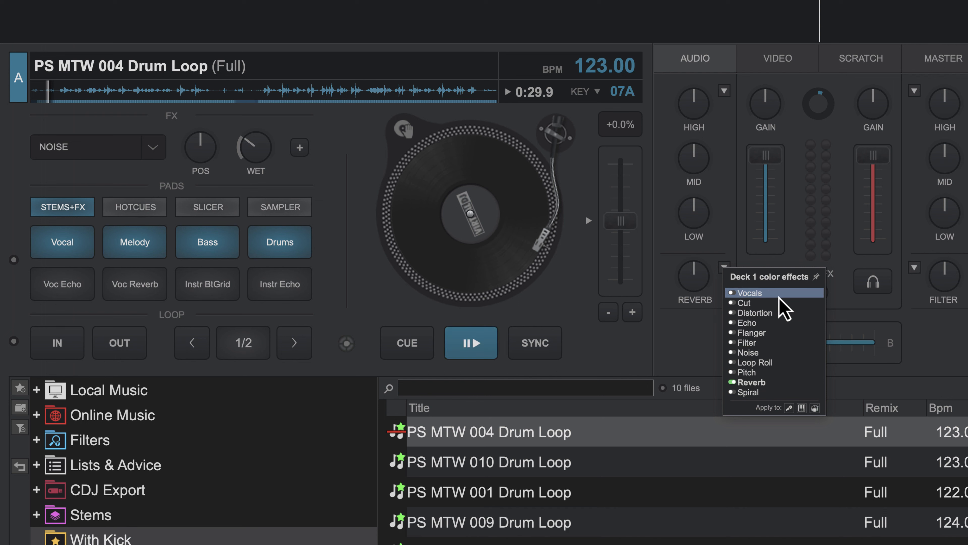
{"action": "mouse_move", "coordinate": [747, 372]}
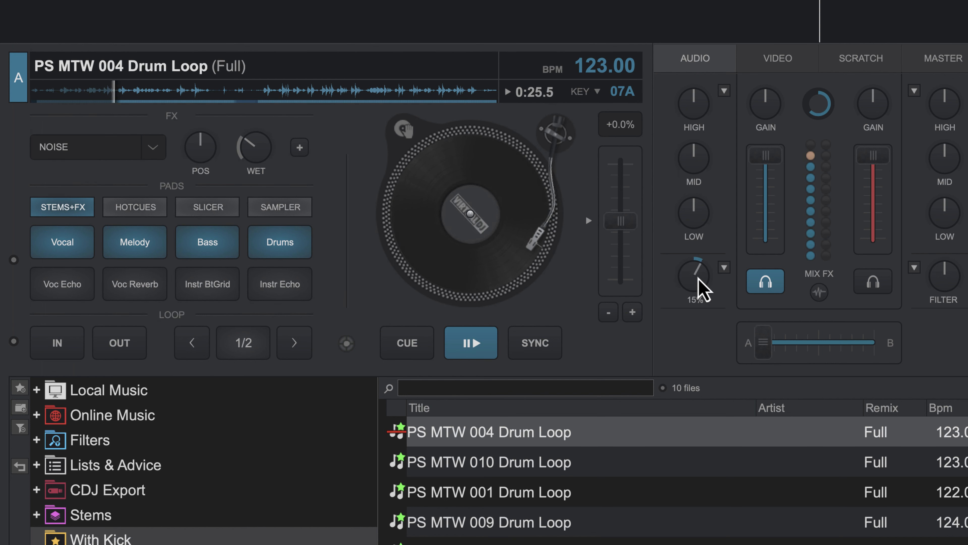
{"action": "left_click_drag", "start_coordinate": [691, 281], "coordinate": [698, 259]}
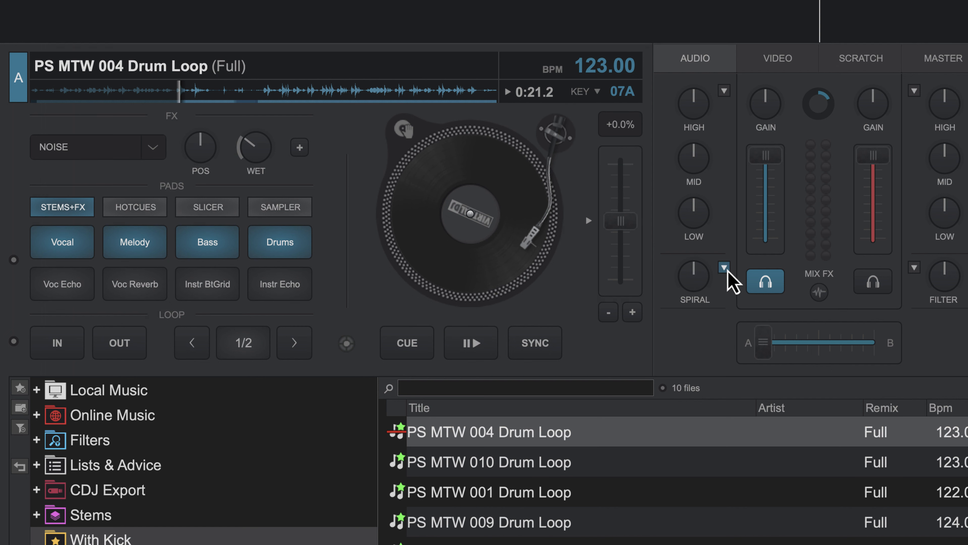
Step: Browse the color FX list and choose Echo as deck A's color effect
{"action": "left_click", "coordinate": [723, 271]}
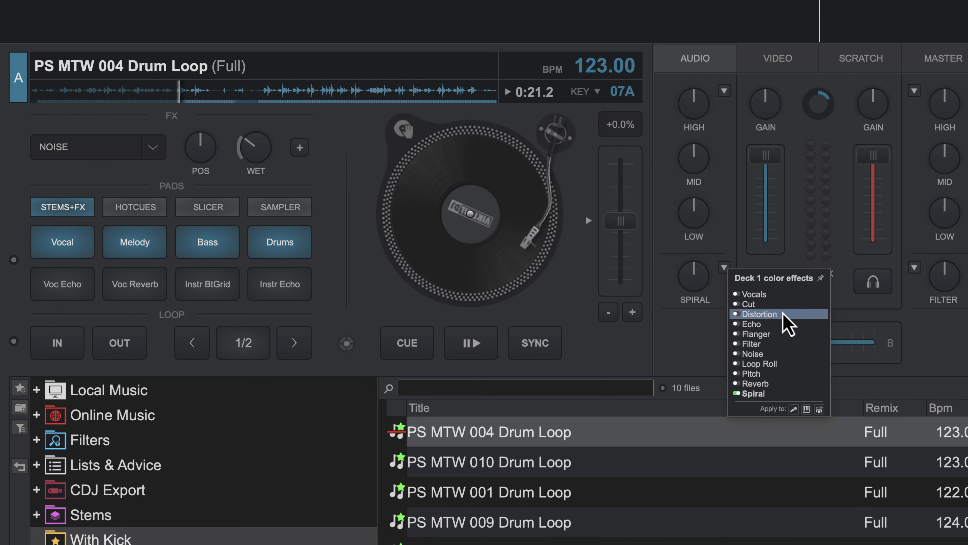
{"action": "mouse_move", "coordinate": [778, 334]}
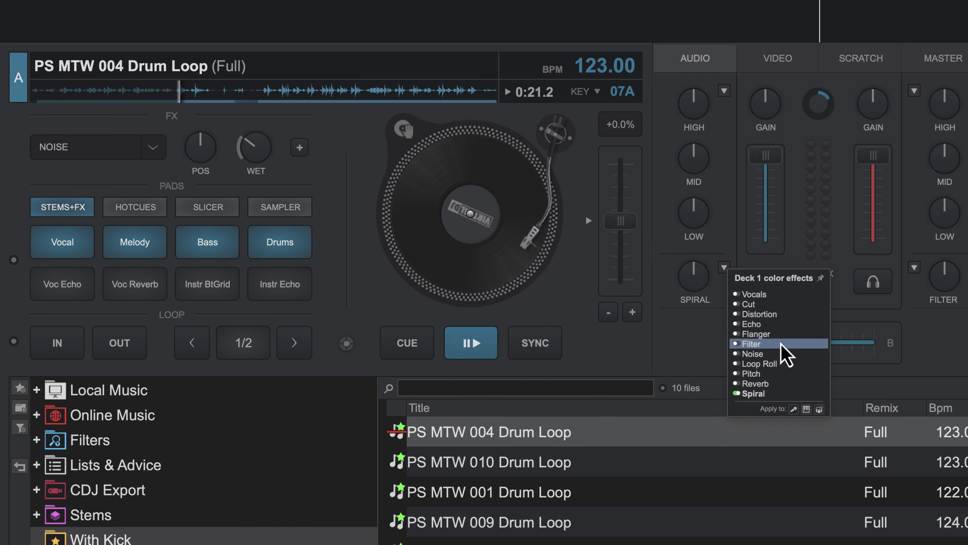
{"action": "mouse_move", "coordinate": [776, 344]}
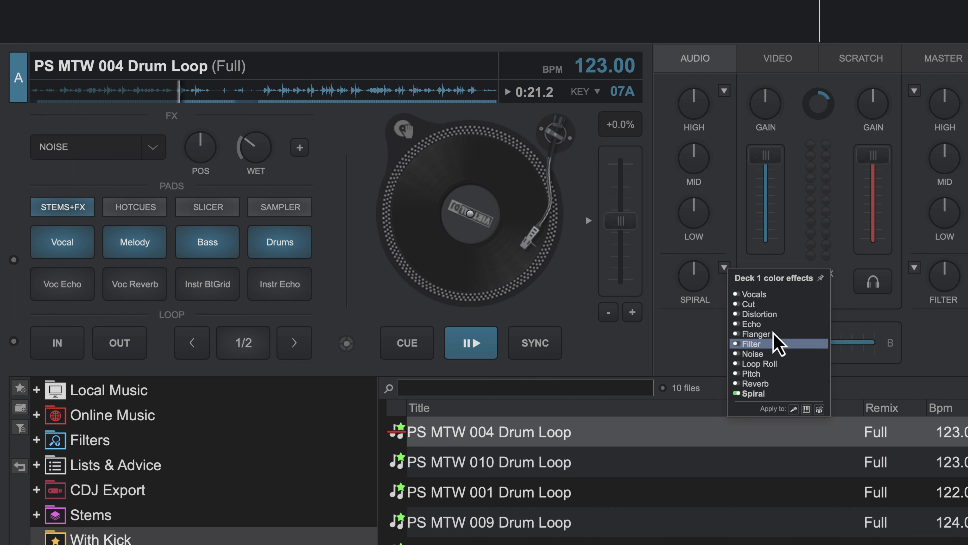
{"action": "mouse_move", "coordinate": [736, 315]}
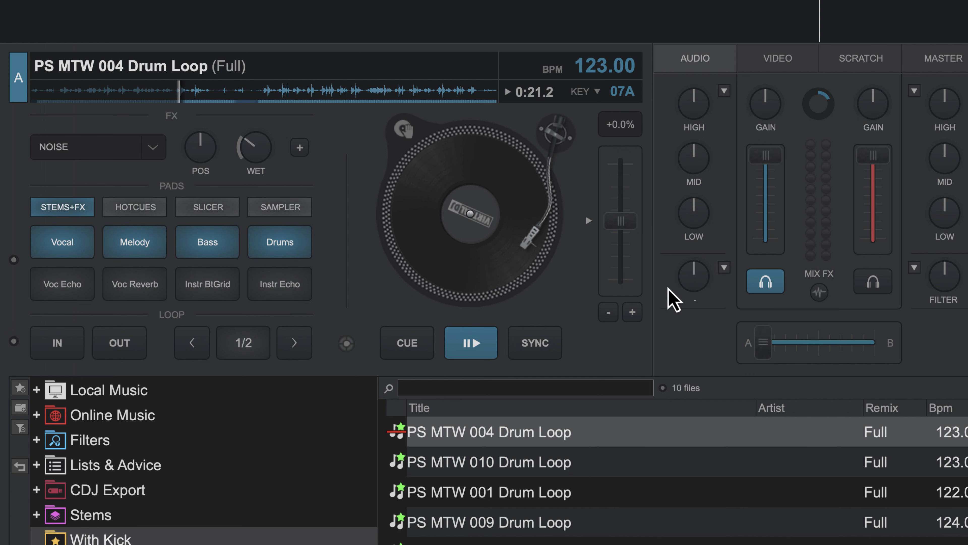
{"action": "left_click", "coordinate": [723, 267]}
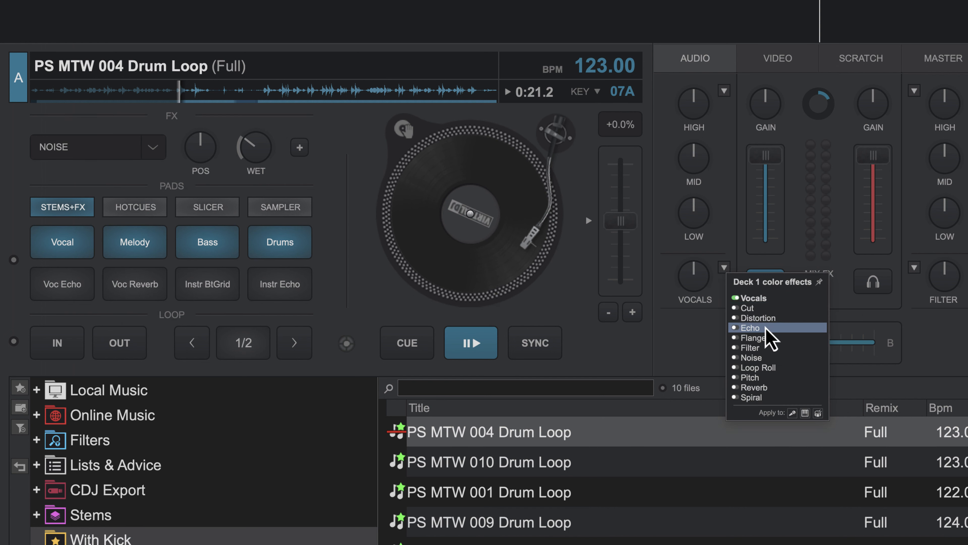
{"action": "left_click", "coordinate": [751, 328]}
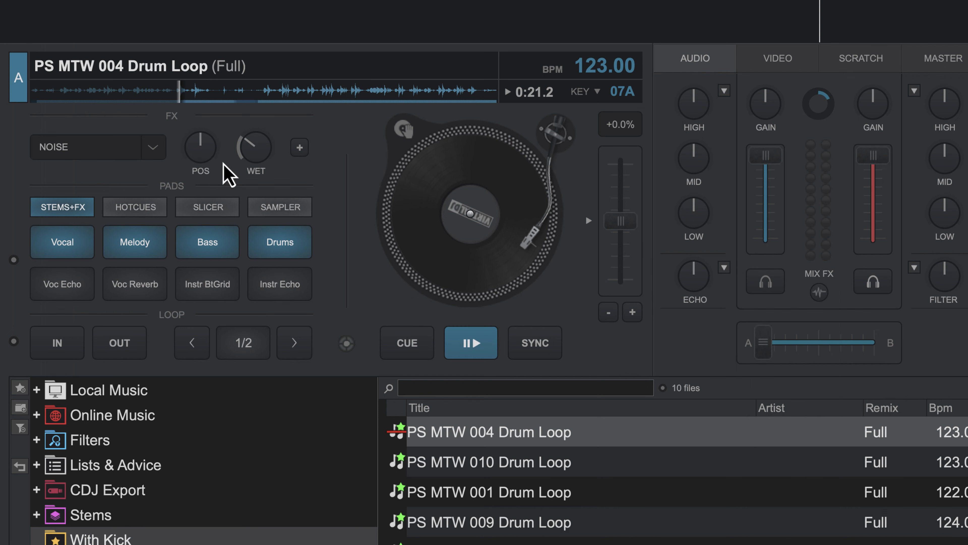
{"action": "mouse_move", "coordinate": [411, 306]}
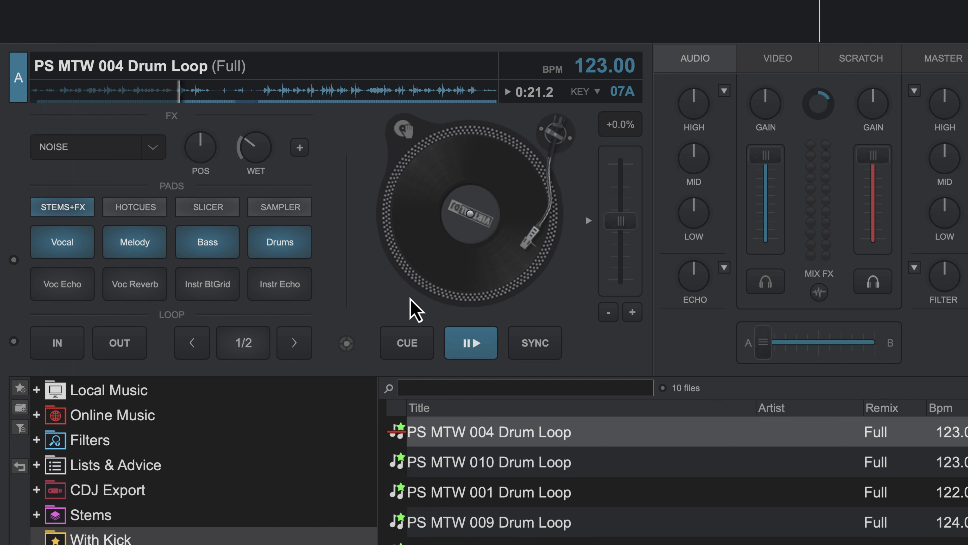
{"action": "mouse_move", "coordinate": [442, 314]}
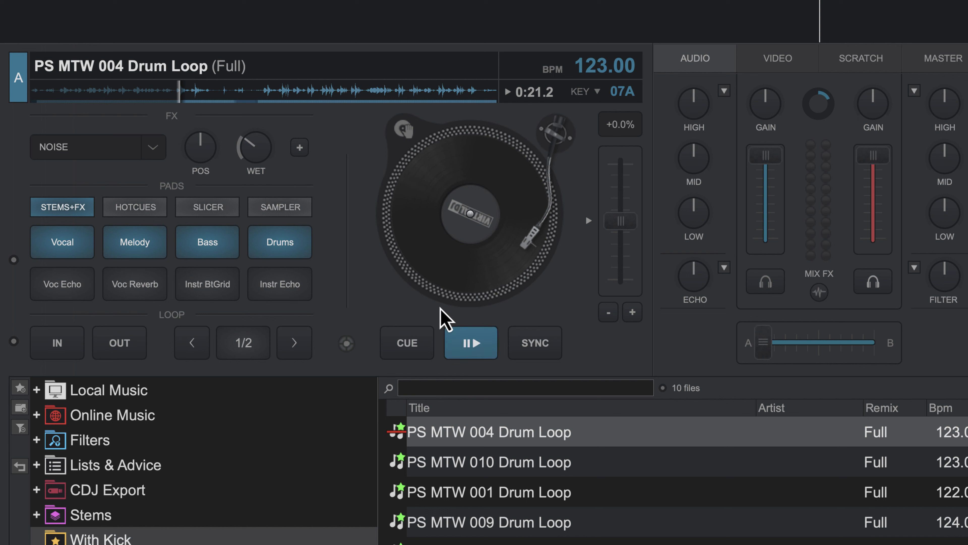